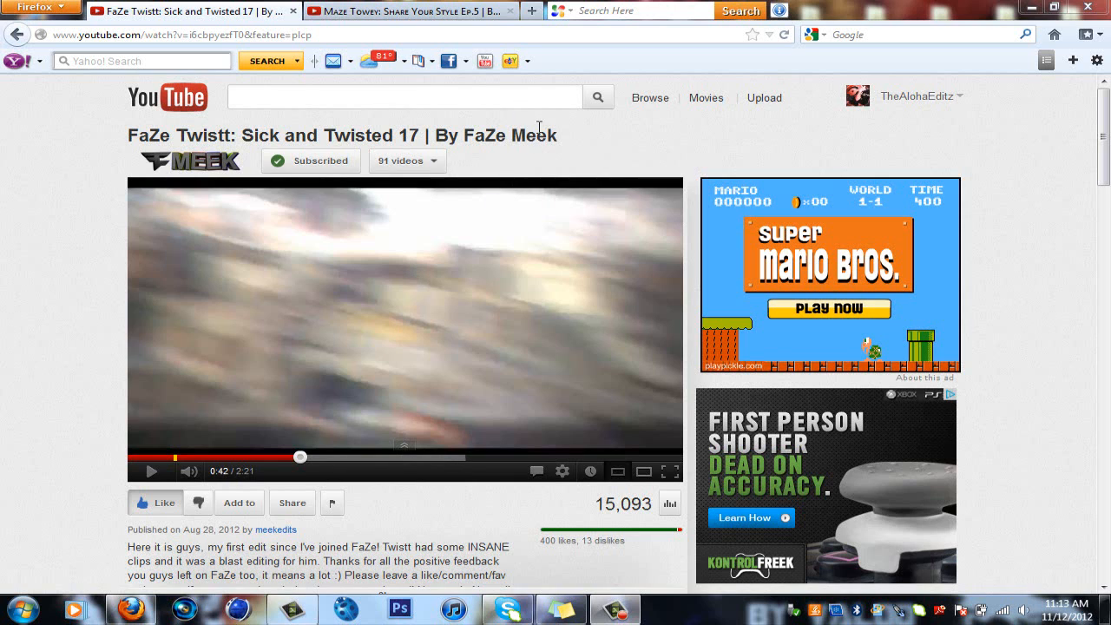
{"action": "mouse_move", "coordinate": [500, 141]}
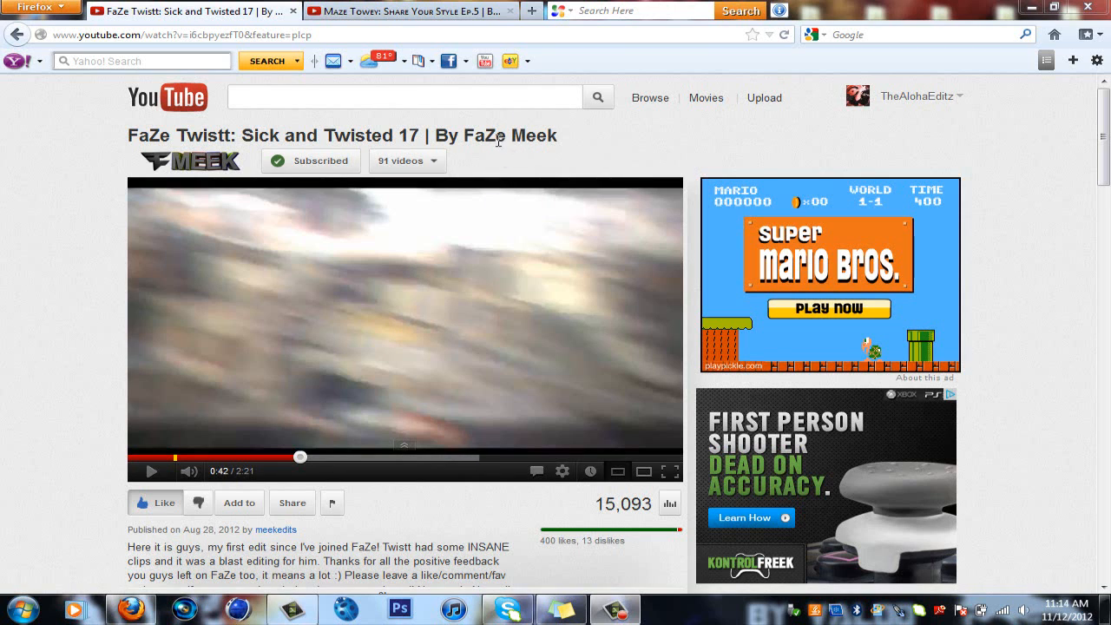
{"action": "mouse_move", "coordinate": [291, 122]}
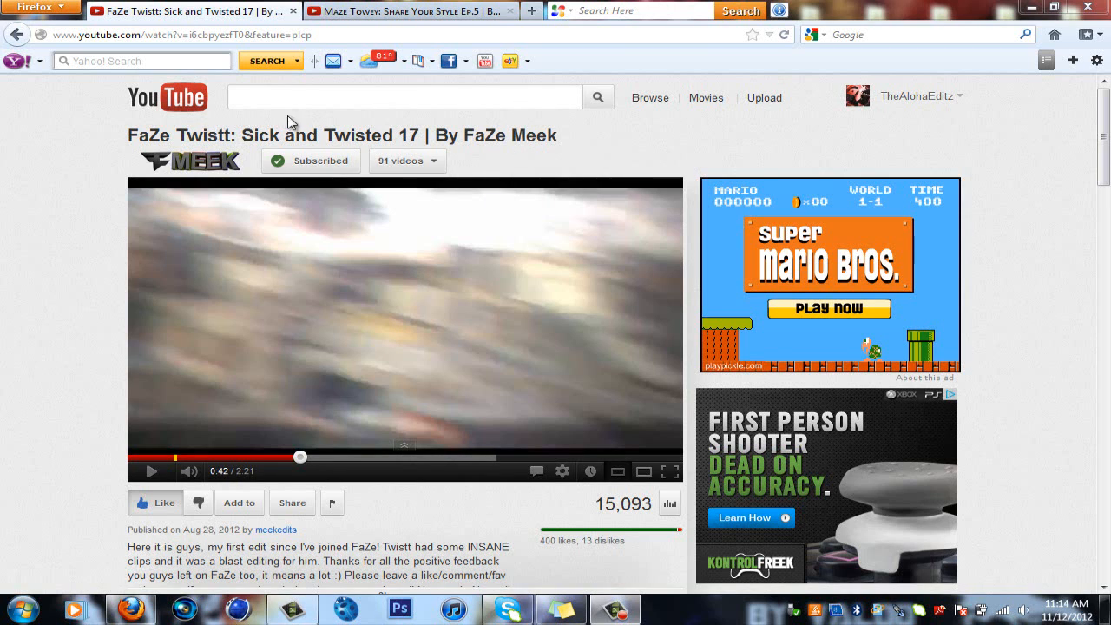
Play the Sick and Twisted 17 video past 0:42, glancing at the Share Your Style tab in between
{"action": "left_click", "coordinate": [408, 10]}
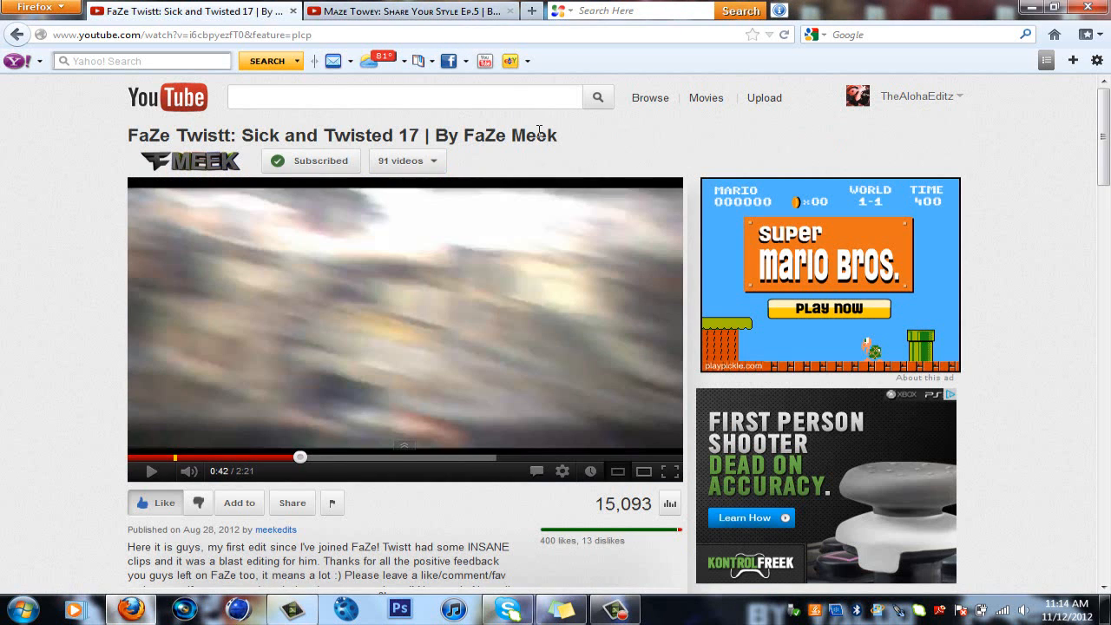
{"action": "mouse_move", "coordinate": [571, 115]}
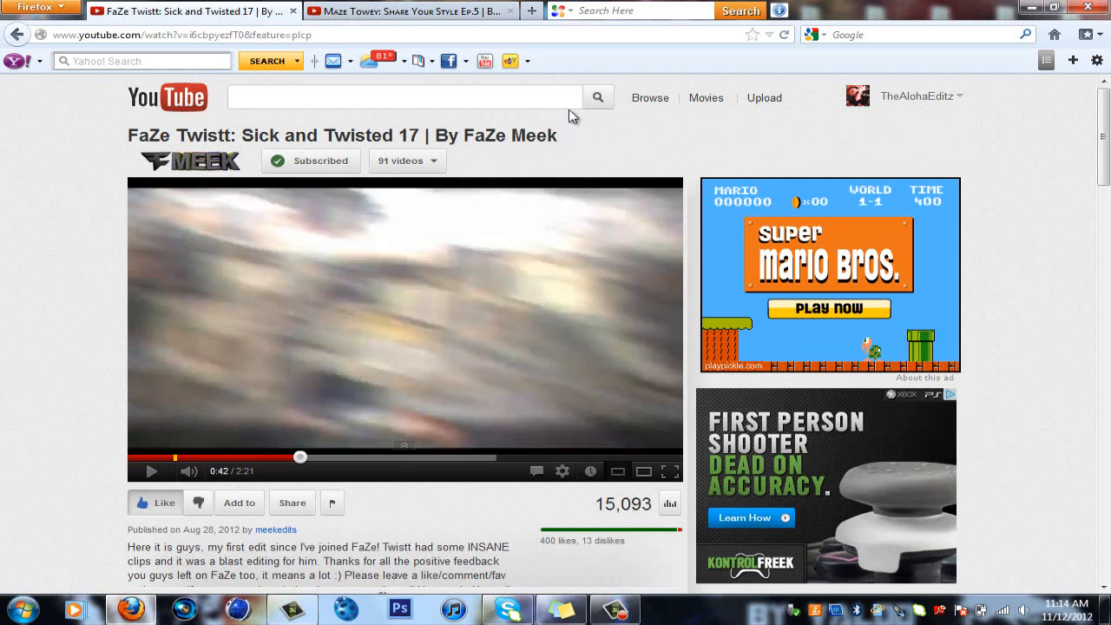
{"action": "mouse_move", "coordinate": [542, 135]}
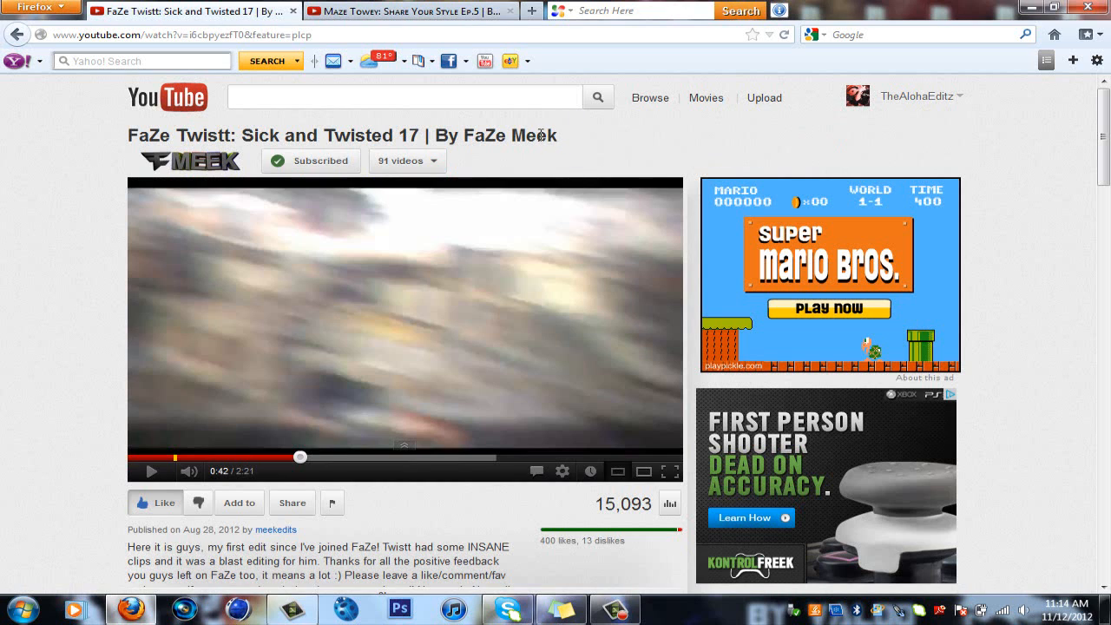
{"action": "mouse_move", "coordinate": [542, 135]}
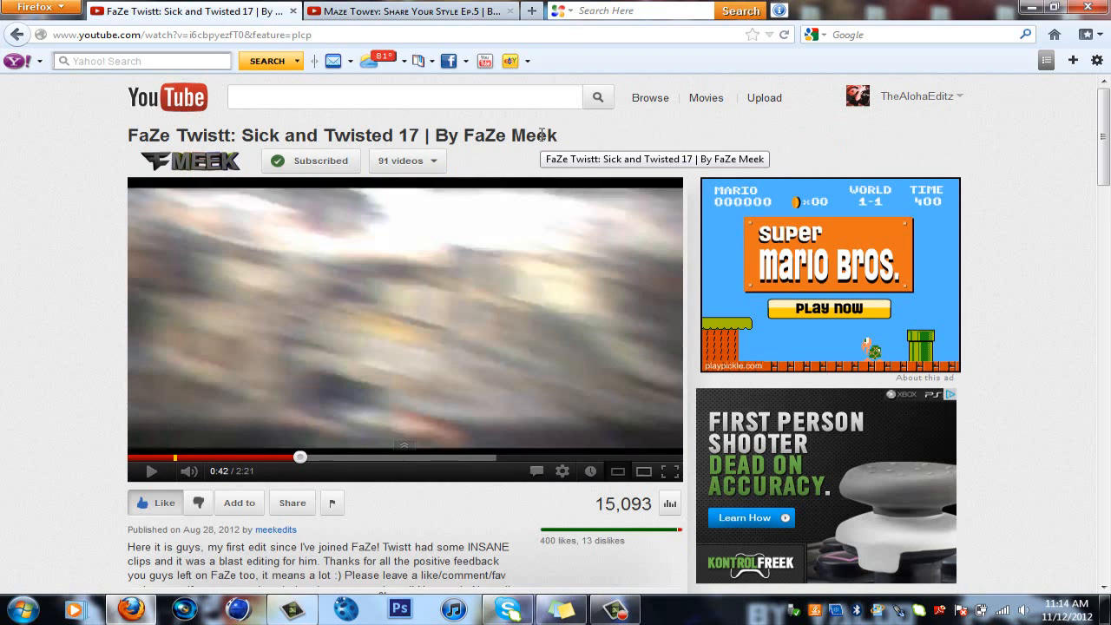
{"action": "mouse_move", "coordinate": [516, 215]}
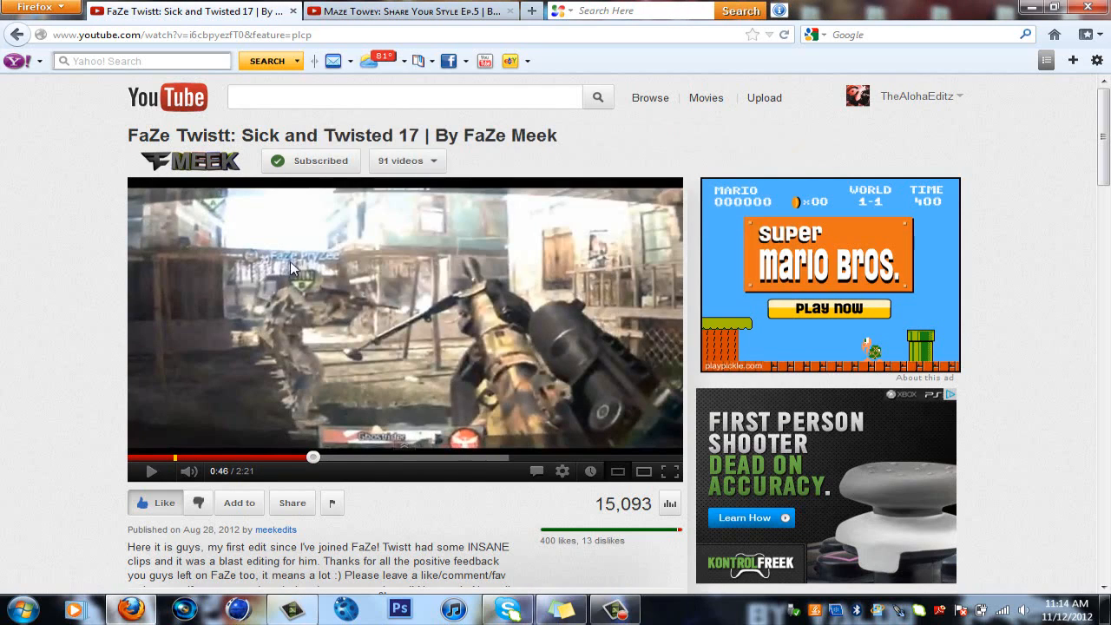
{"action": "left_click", "coordinate": [396, 10]}
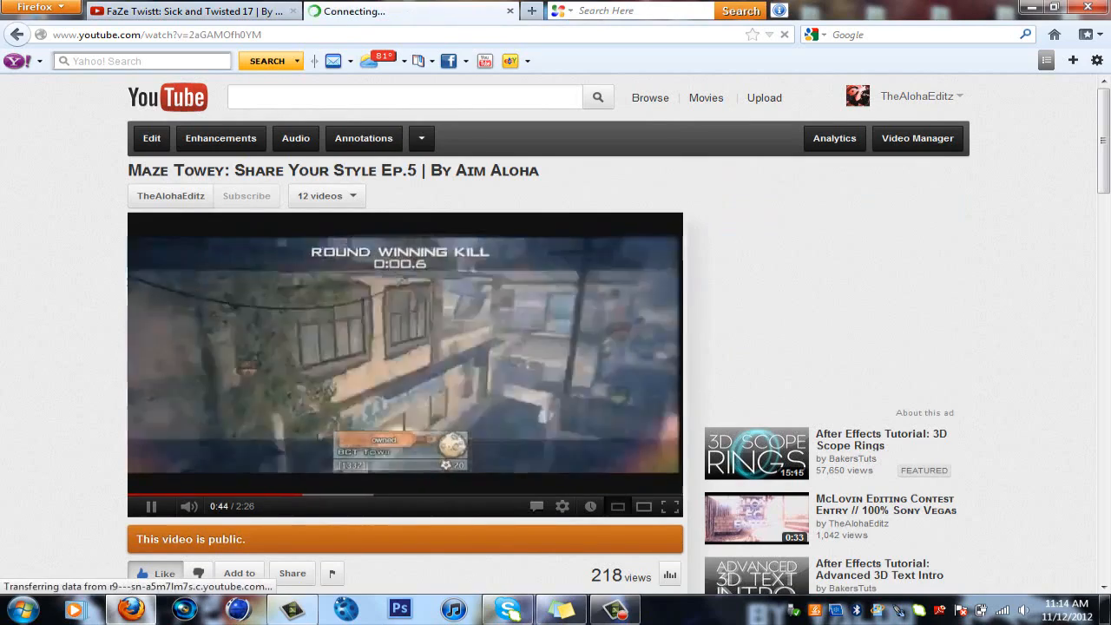
{"action": "left_click", "coordinate": [151, 507]}
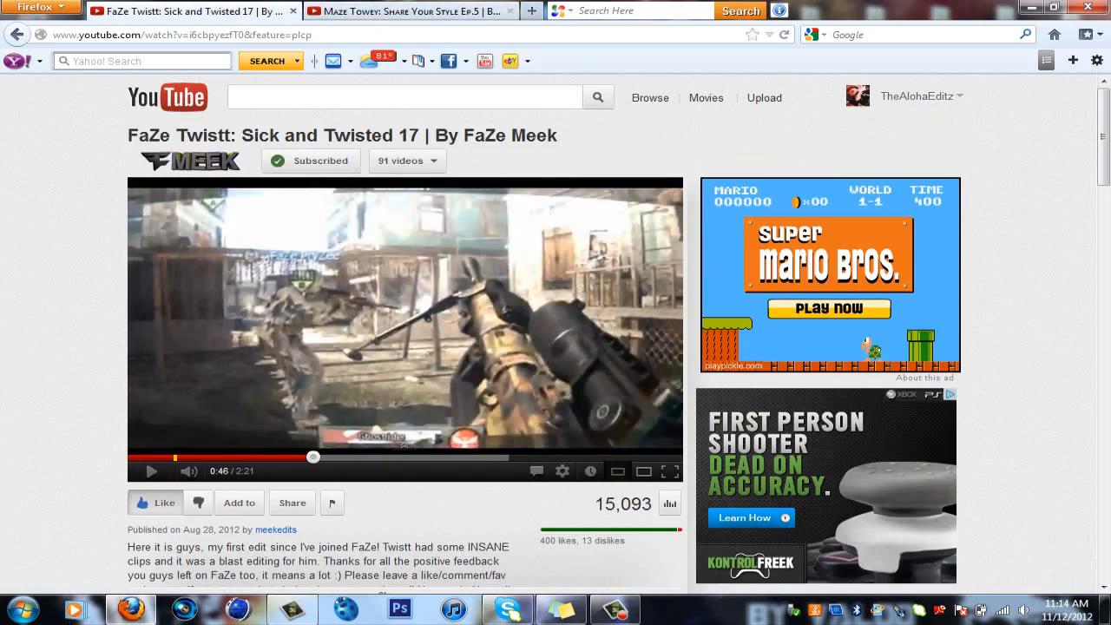
Close the Firefox window, confirming to close both tabs
{"action": "left_click", "coordinate": [1096, 7]}
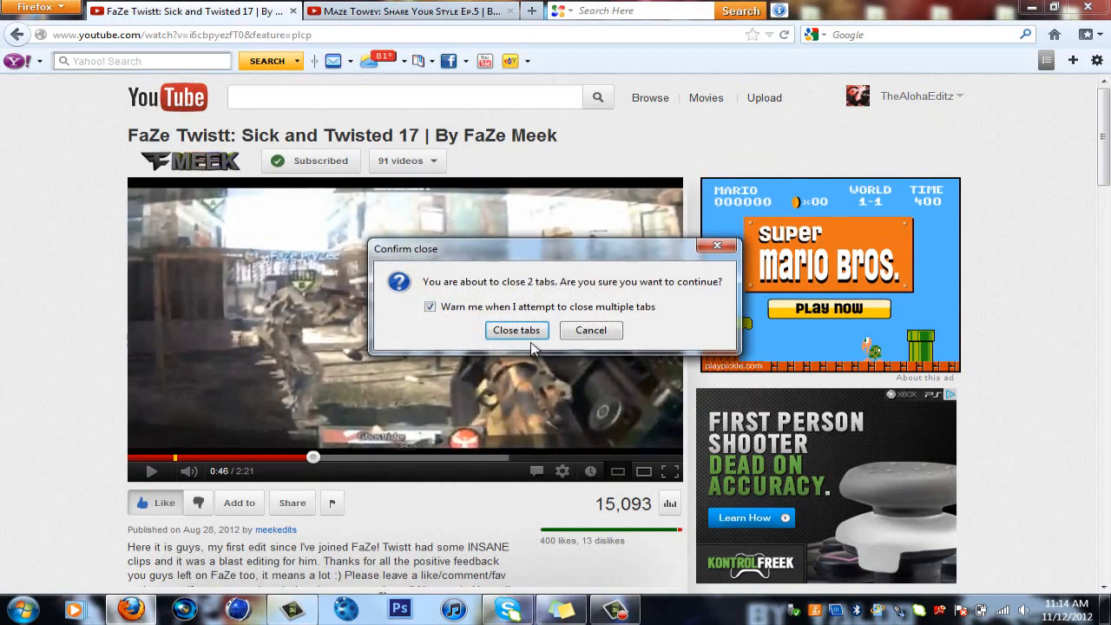
{"action": "left_click", "coordinate": [517, 330]}
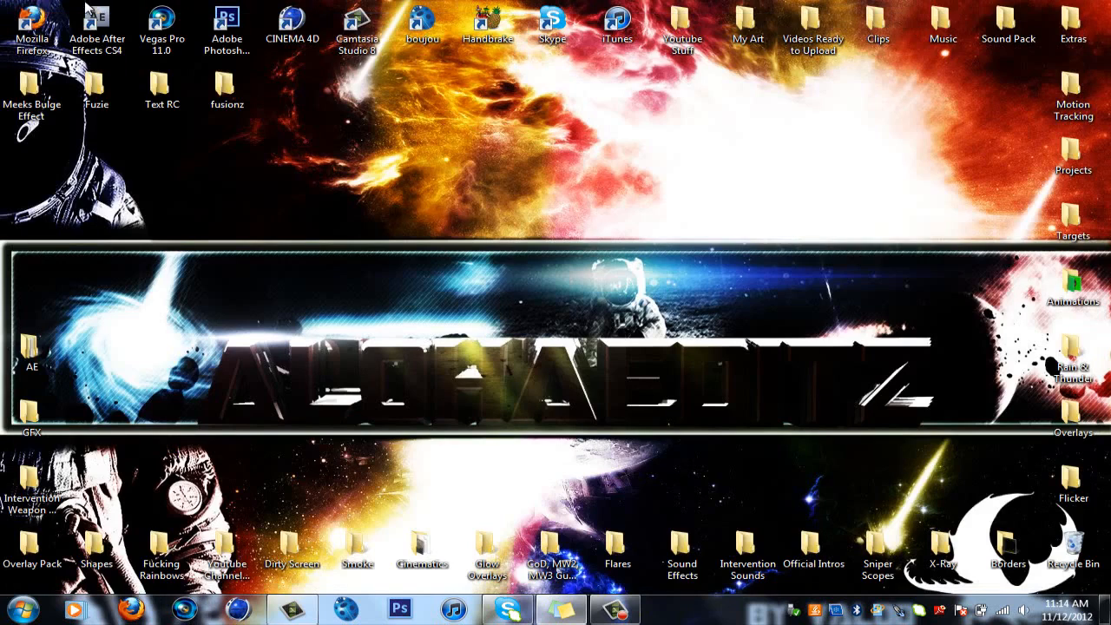
Launch After Effects CS4 from the desktop and continue on the trial licence
{"action": "left_click", "coordinate": [97, 28]}
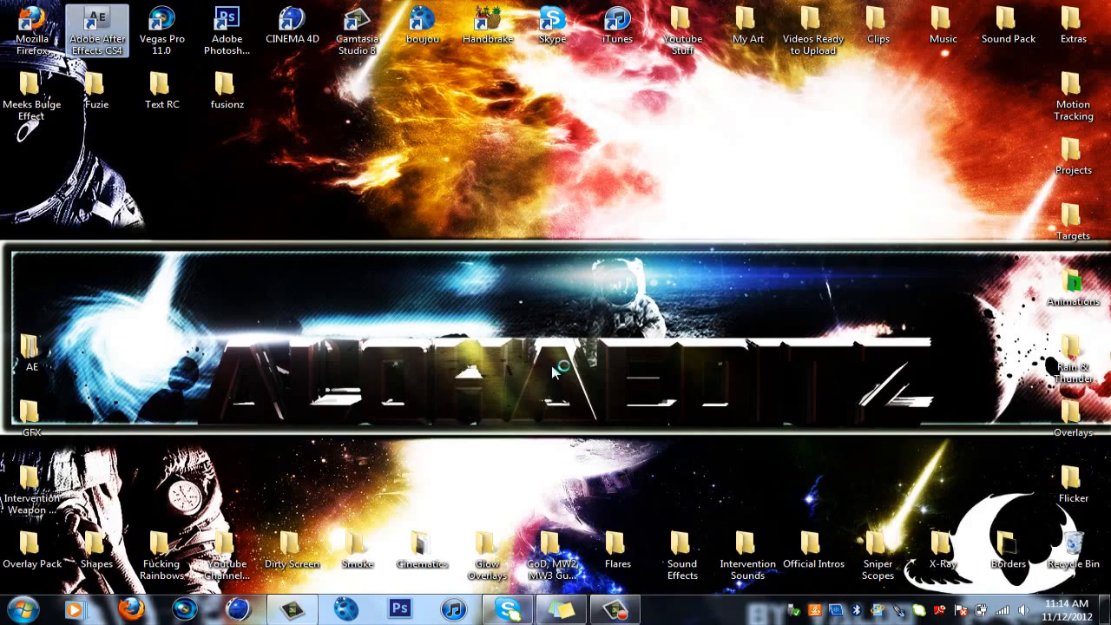
{"action": "mouse_move", "coordinate": [554, 372]}
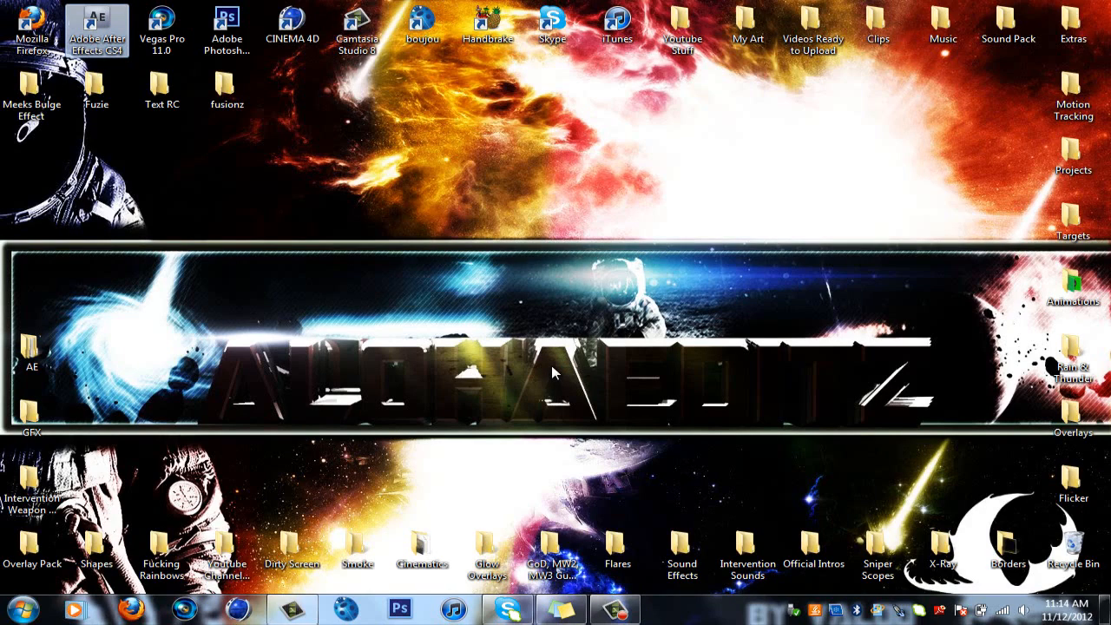
{"action": "double_click", "coordinate": [97, 31]}
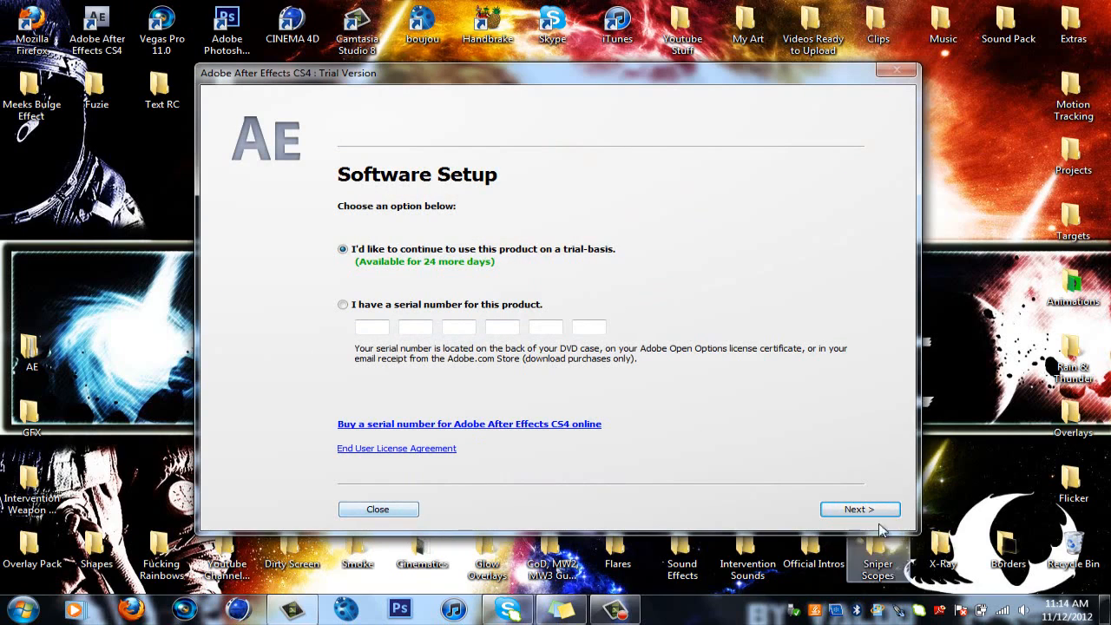
{"action": "left_click", "coordinate": [861, 509]}
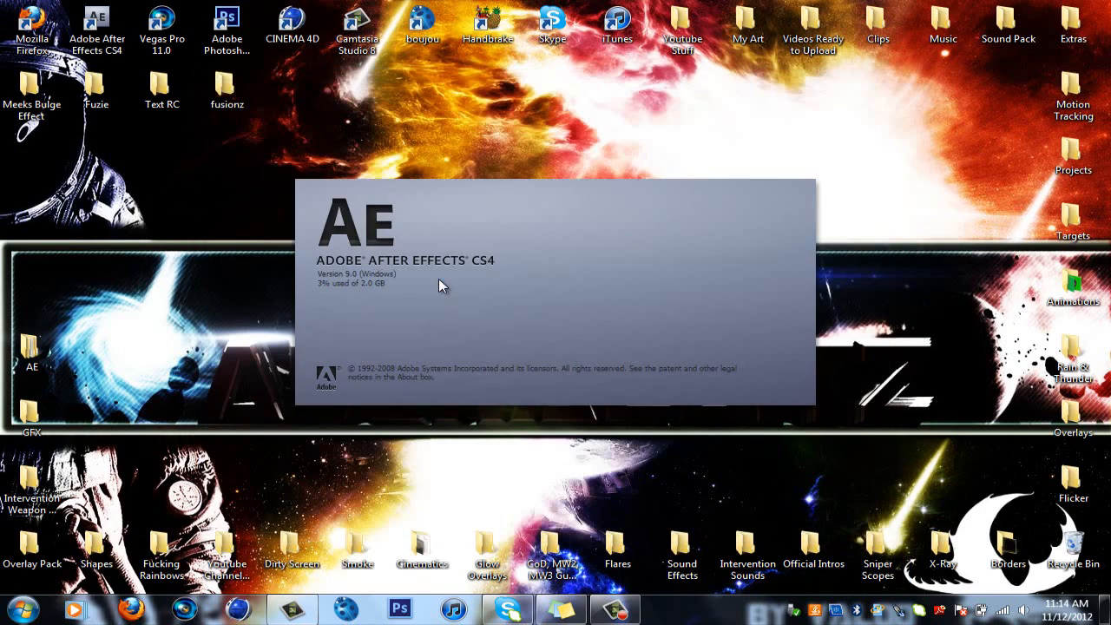
{"action": "mouse_move", "coordinate": [675, 118]}
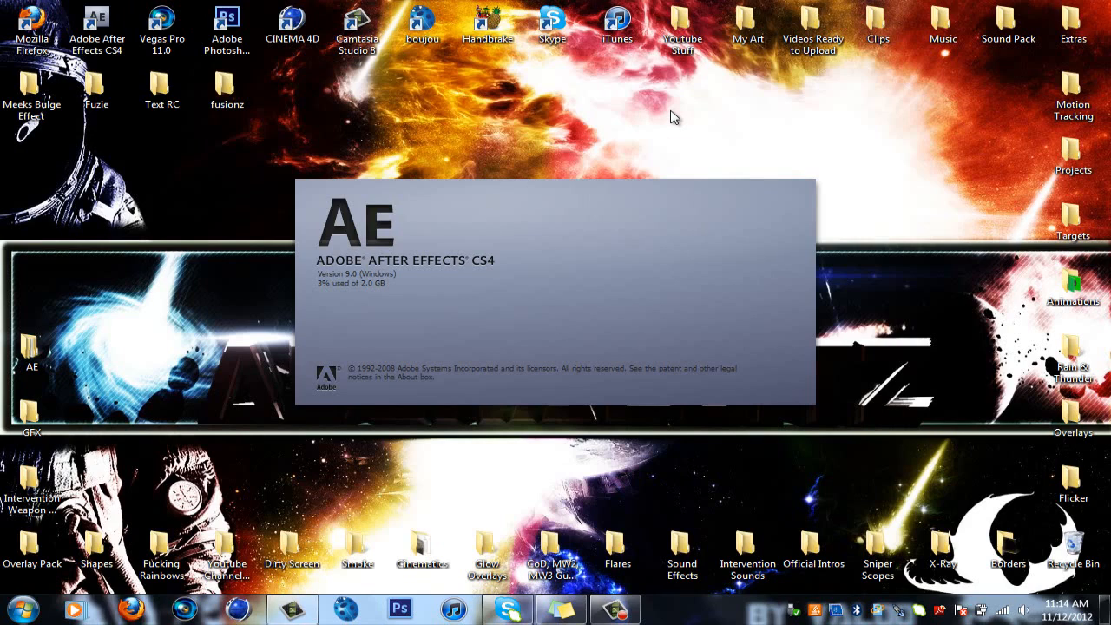
{"action": "mouse_move", "coordinate": [403, 187]}
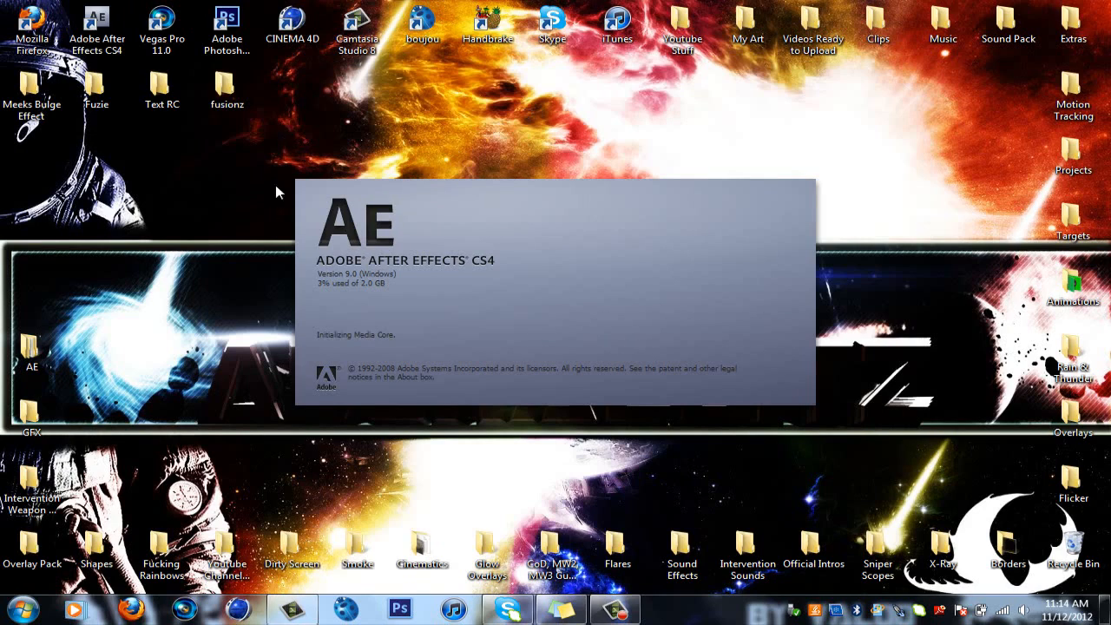
{"action": "left_click", "coordinate": [226, 87]}
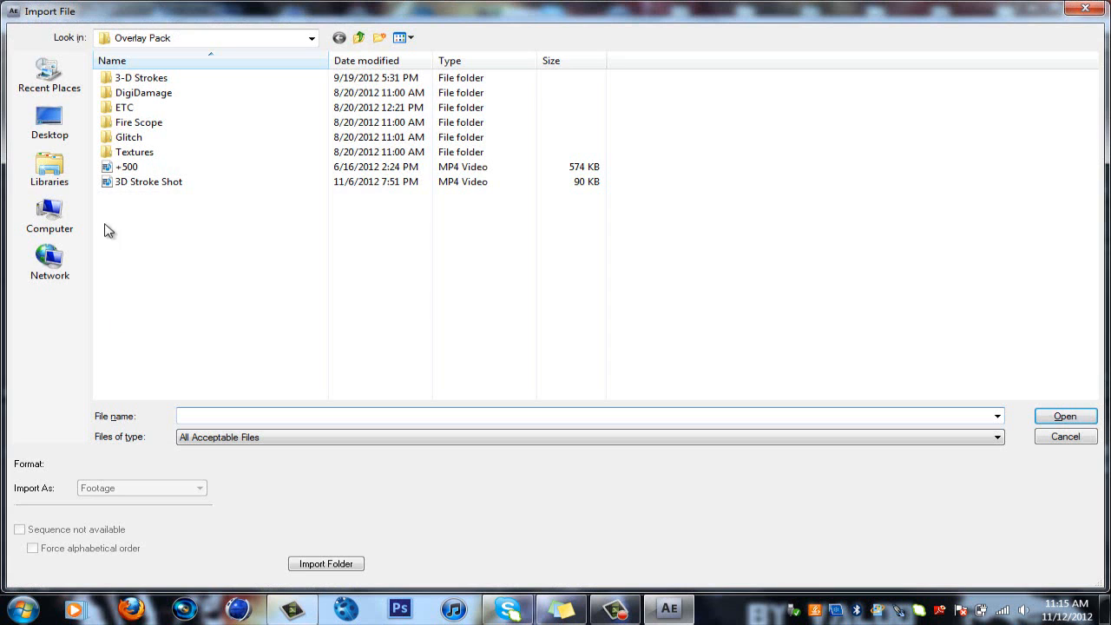
Try opening a file named 'cl' from the Desktop and dismiss the File not found alert
{"action": "type", "text": "cl"}
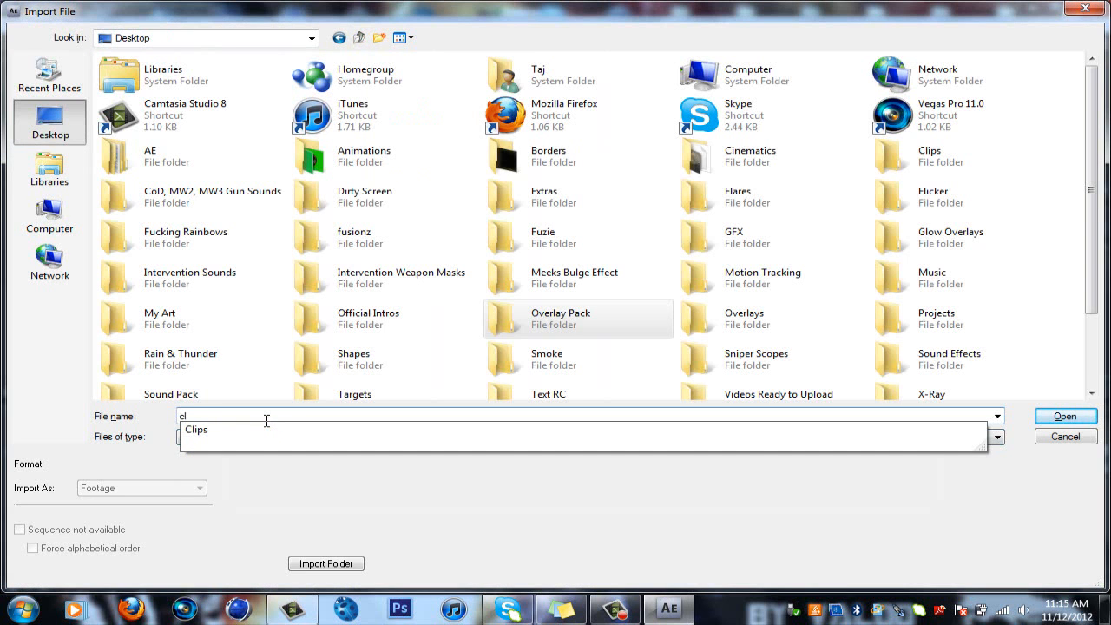
{"action": "left_click", "coordinate": [1067, 417]}
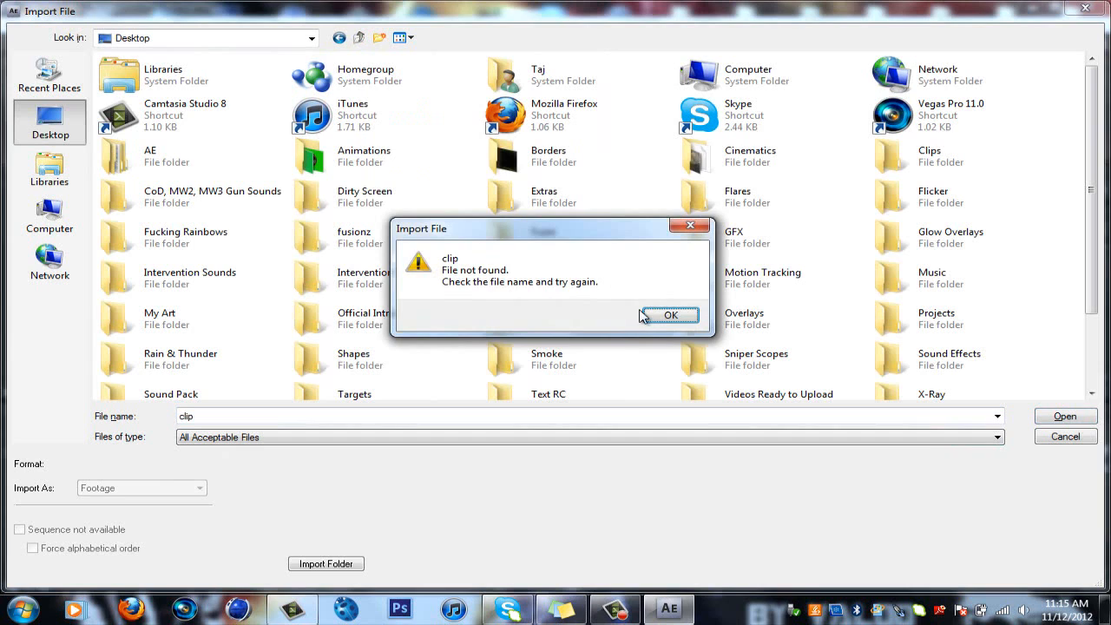
{"action": "left_click", "coordinate": [670, 314]}
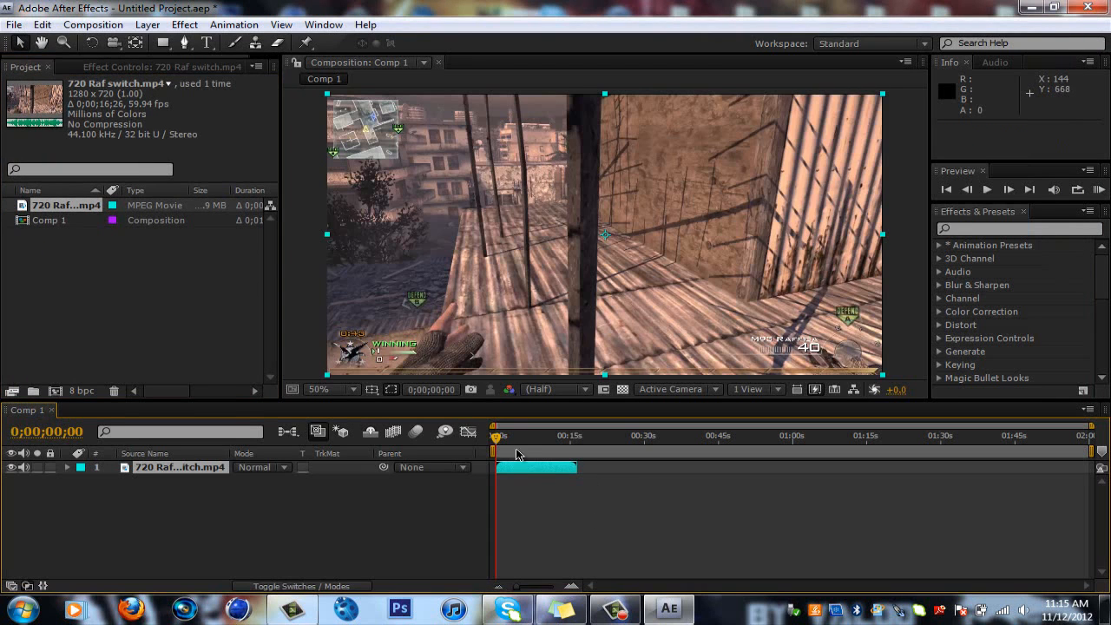
Scrub the timeline forward to the round-winning sniper kill around 13 seconds
{"action": "left_click", "coordinate": [502, 436]}
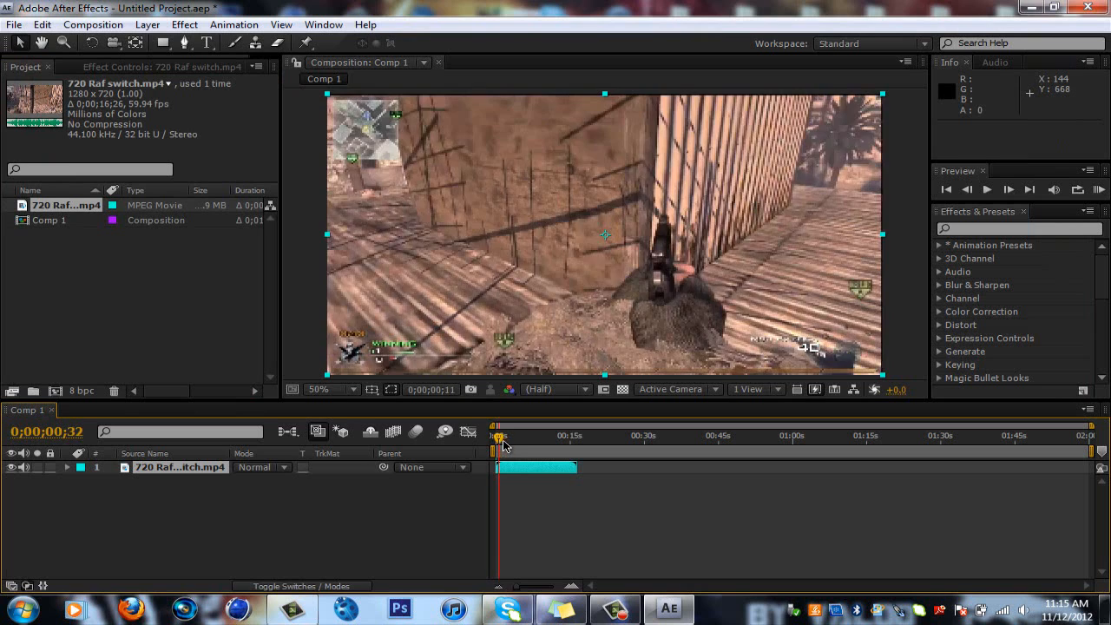
{"action": "left_click_drag", "start_coordinate": [500, 436], "coordinate": [519, 436]}
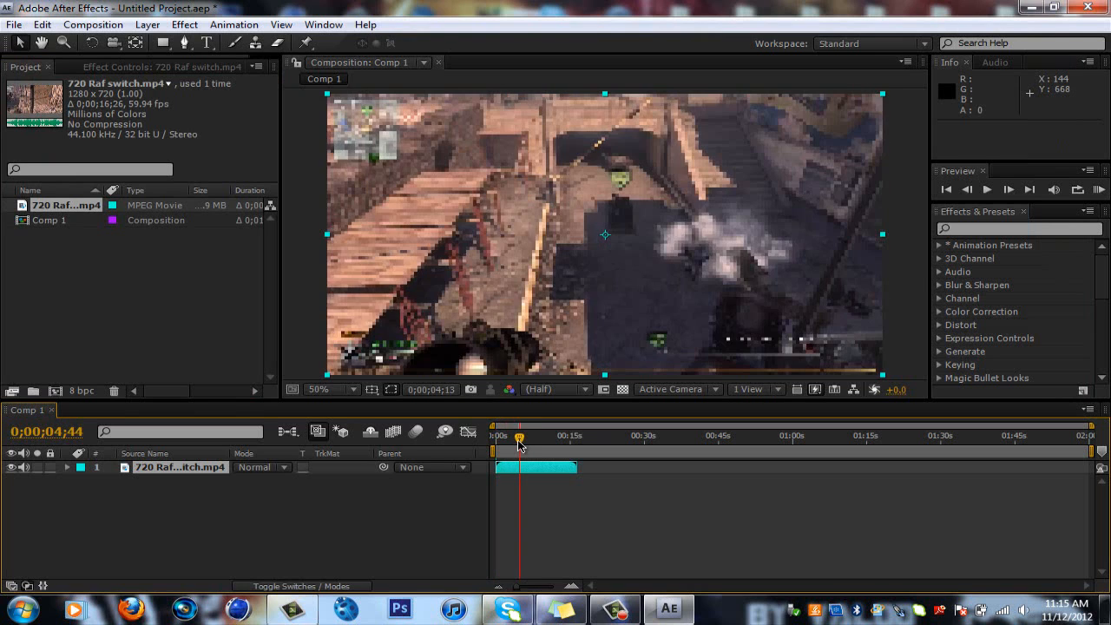
{"action": "left_click", "coordinate": [530, 435]}
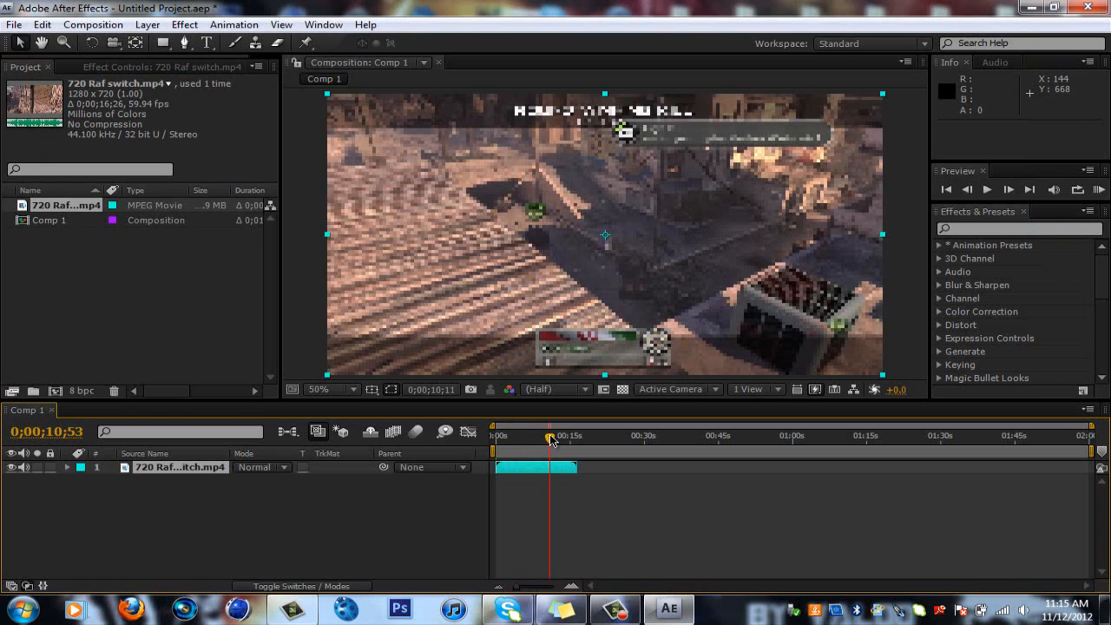
{"action": "left_click_drag", "start_coordinate": [549, 436], "coordinate": [556, 436]}
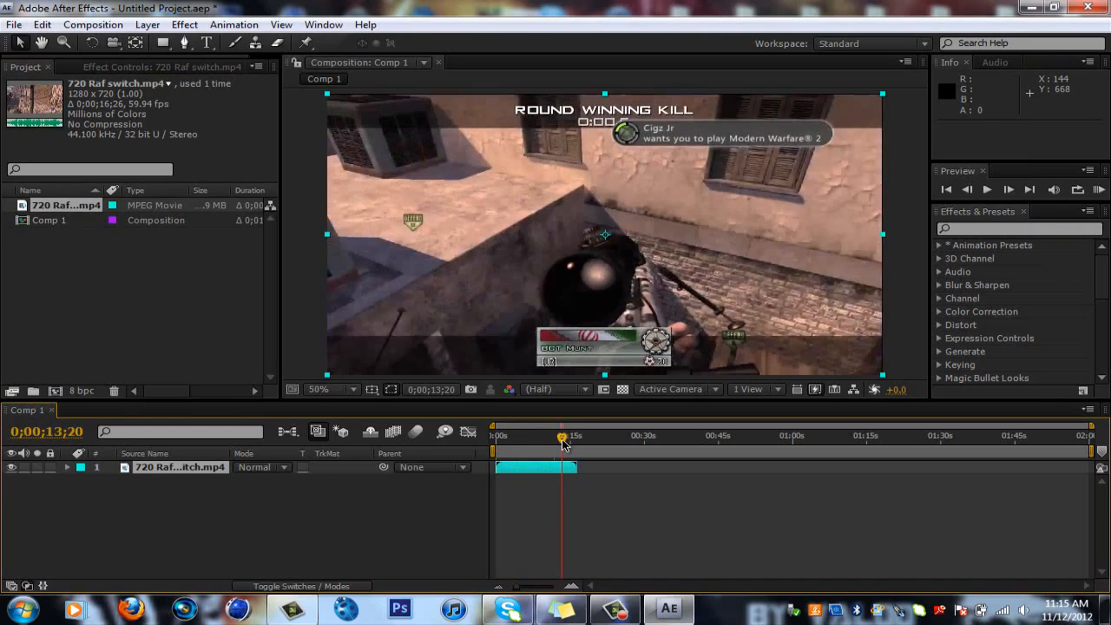
{"action": "left_click_drag", "start_coordinate": [562, 443], "coordinate": [570, 443]}
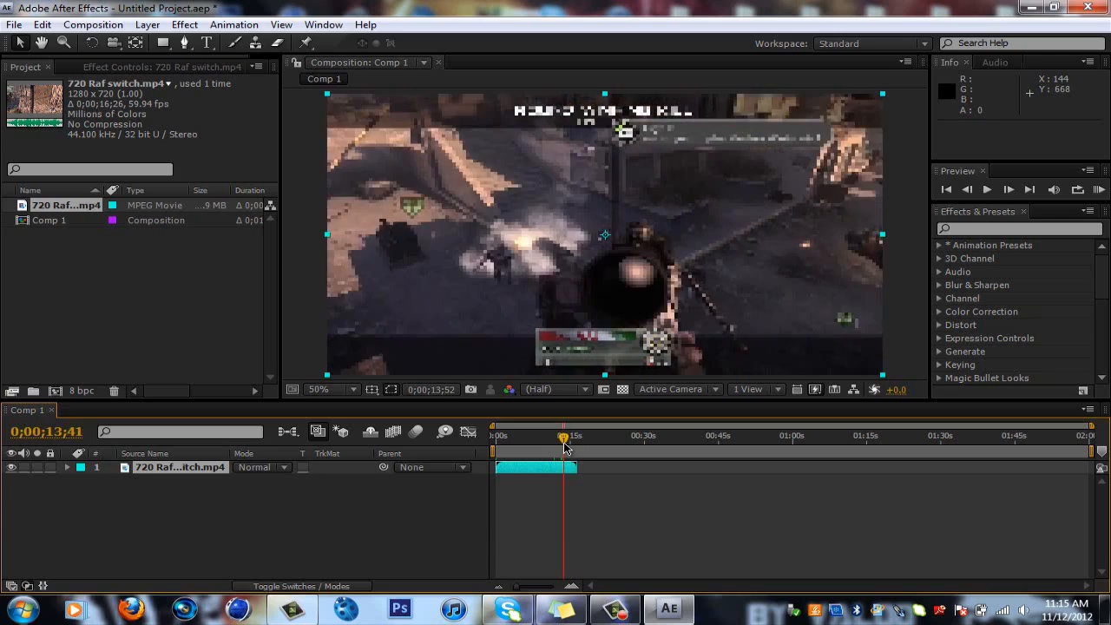
Step frame by frame in the Preview panel to land exactly on the shot
{"action": "left_click", "coordinate": [1008, 189]}
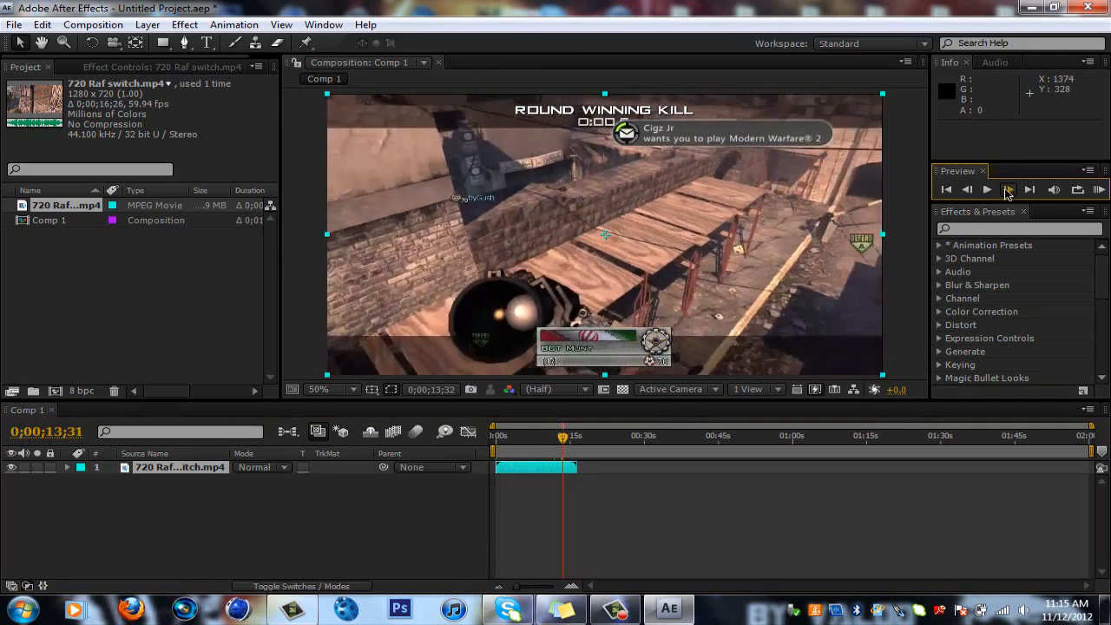
{"action": "left_click", "coordinate": [987, 189]}
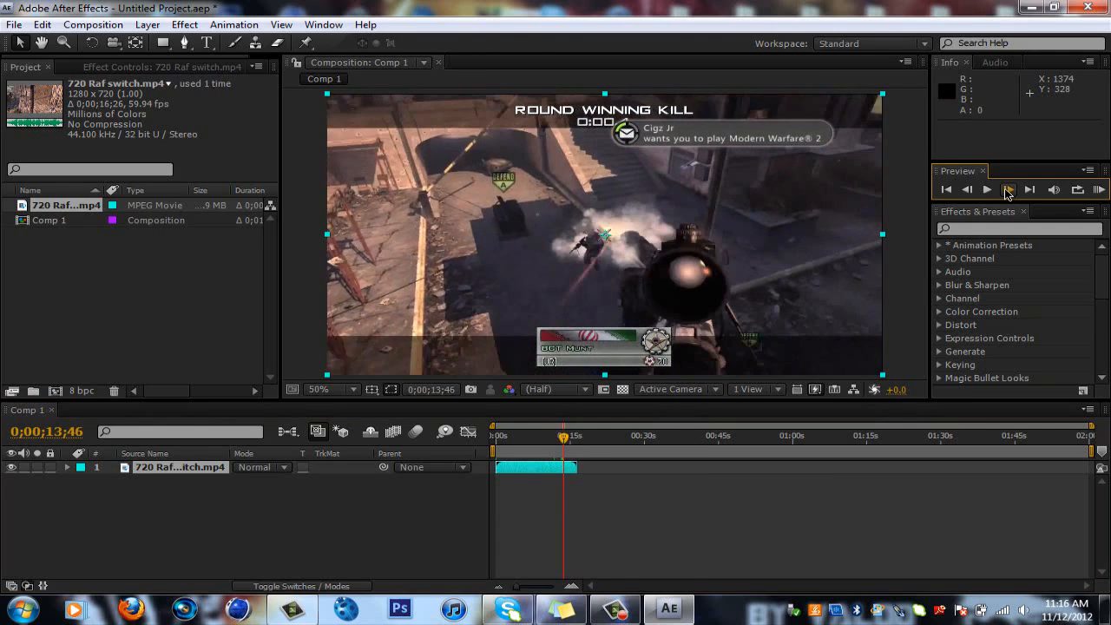
{"action": "left_click", "coordinate": [1009, 189]}
{"action": "type", "text": "inter"}
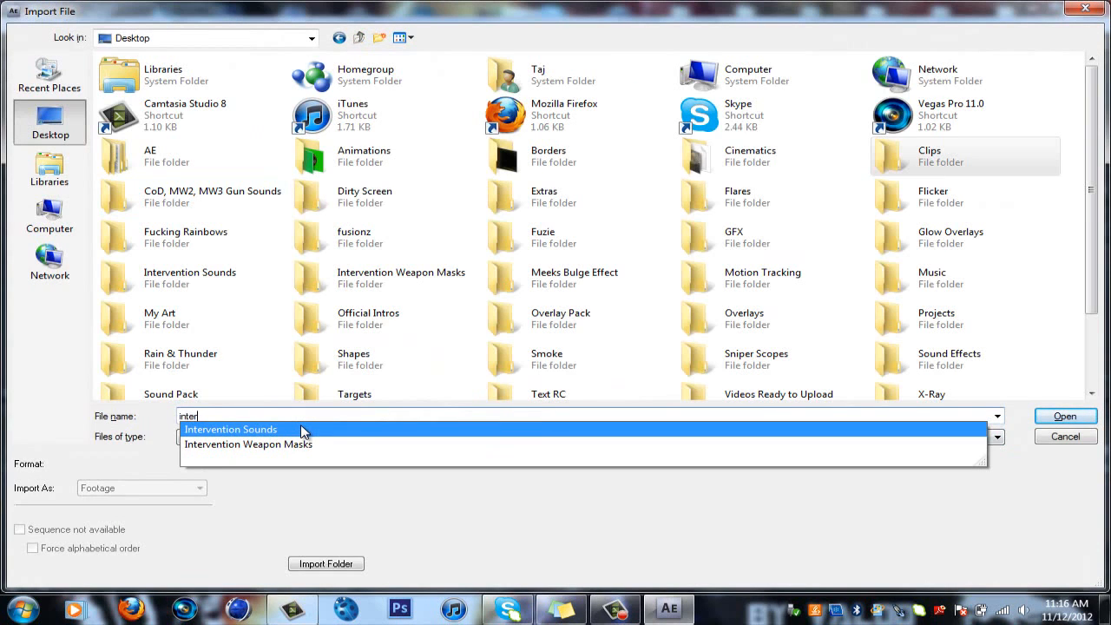
Import Intervention.mp3 from Intervention Sounds and place it at 13;45, then select the gameplay layer
{"action": "left_click", "coordinate": [229, 431]}
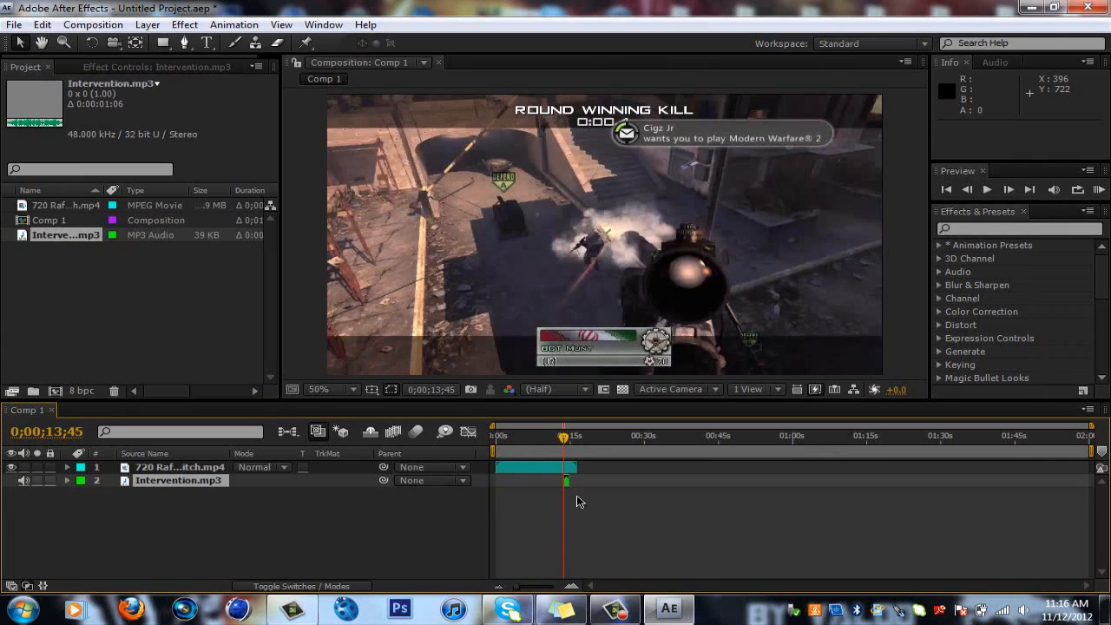
{"action": "mouse_move", "coordinate": [509, 533]}
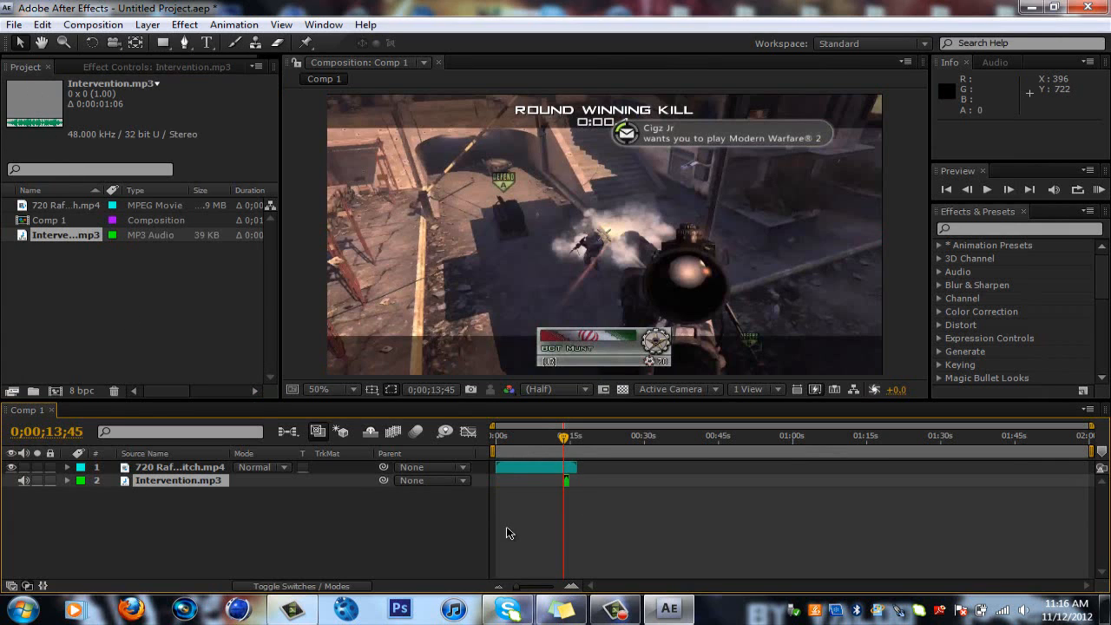
{"action": "left_click", "coordinate": [180, 468]}
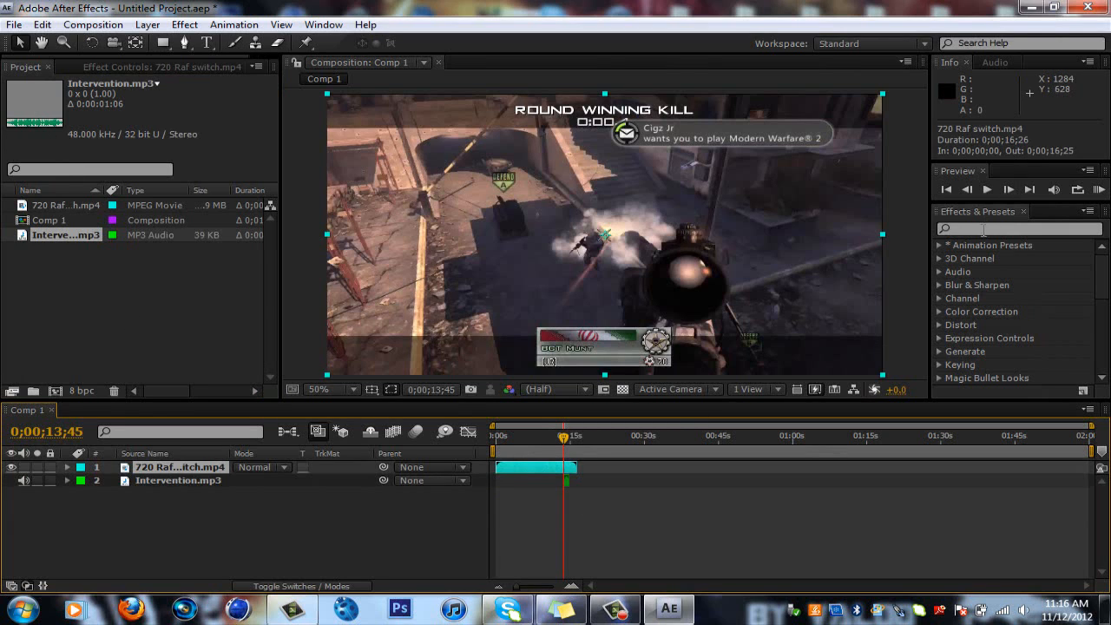
Apply the Bulge effect to the gameplay clip with its radii set to 800
{"action": "type", "text": "bulge"}
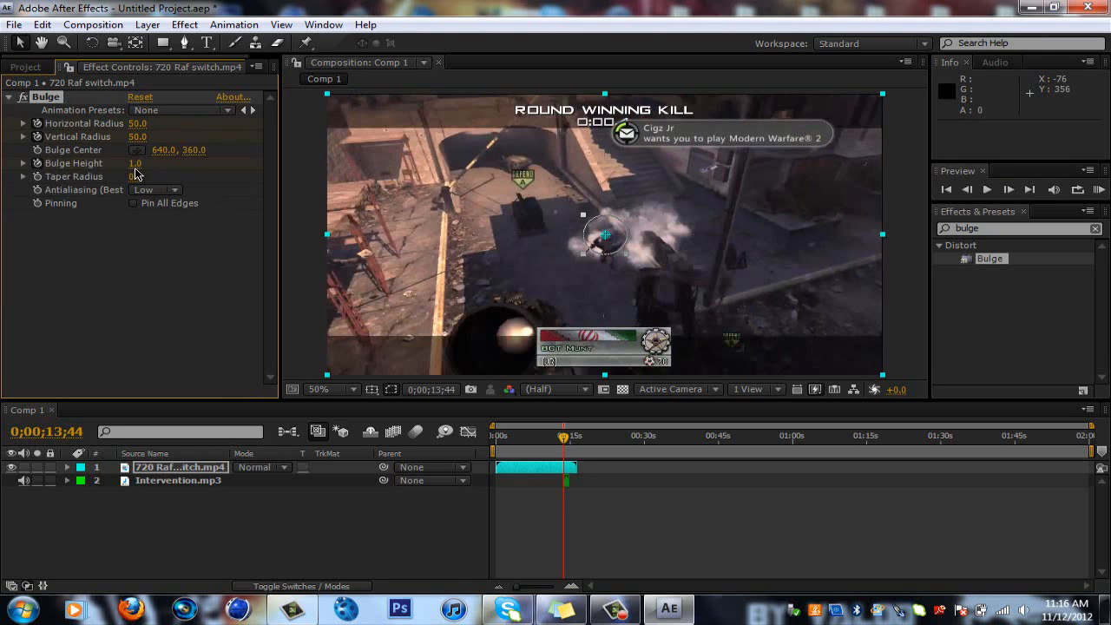
{"action": "left_click", "coordinate": [135, 163]}
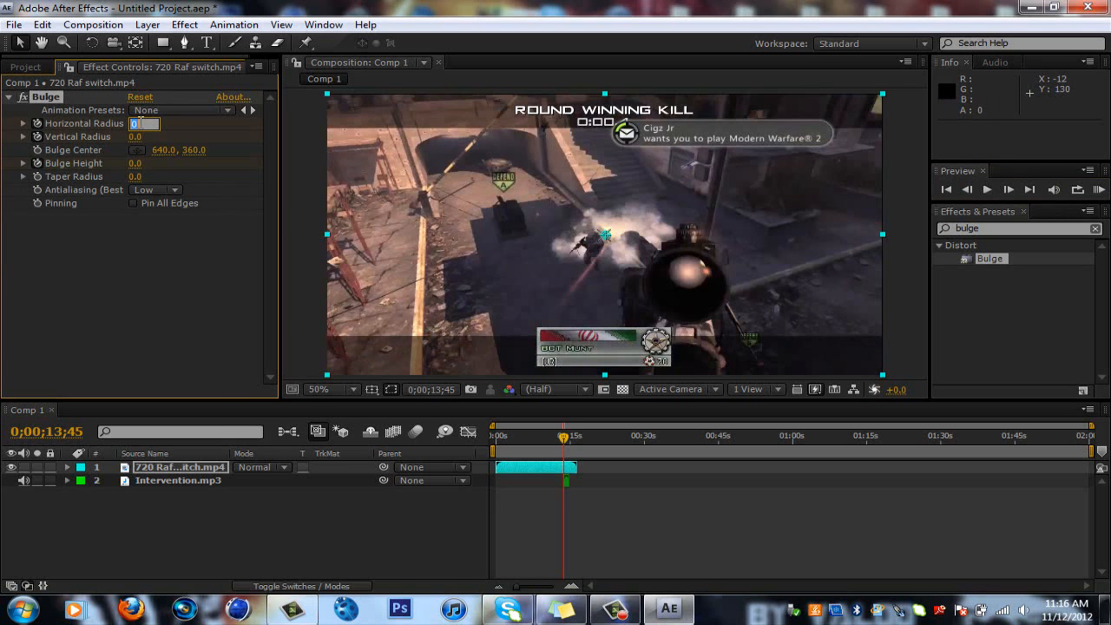
{"action": "type", "text": "800.0"}
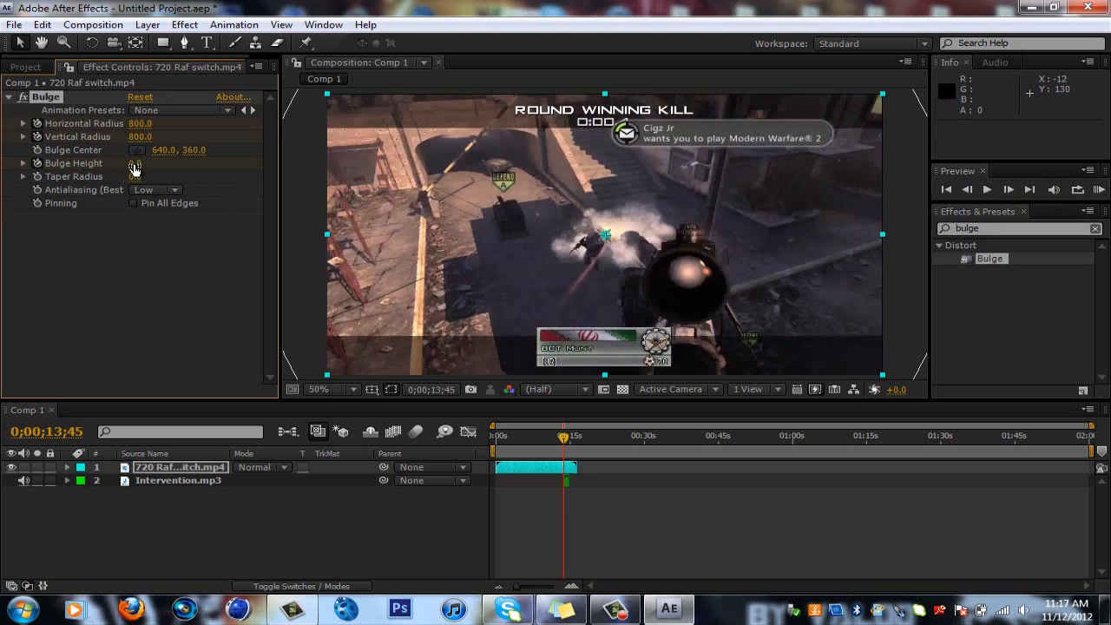
Keyframe Bulge Height at 0.7 and 0.6 around the shot and return to just before it
{"action": "left_click", "coordinate": [143, 163]}
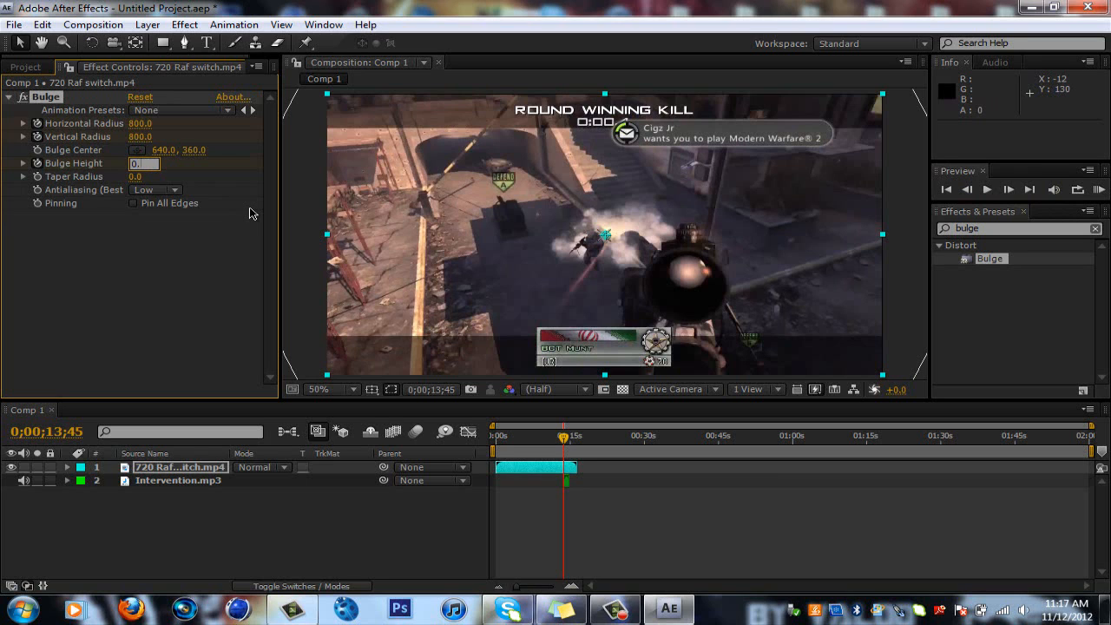
{"action": "type", "text": "0.7"}
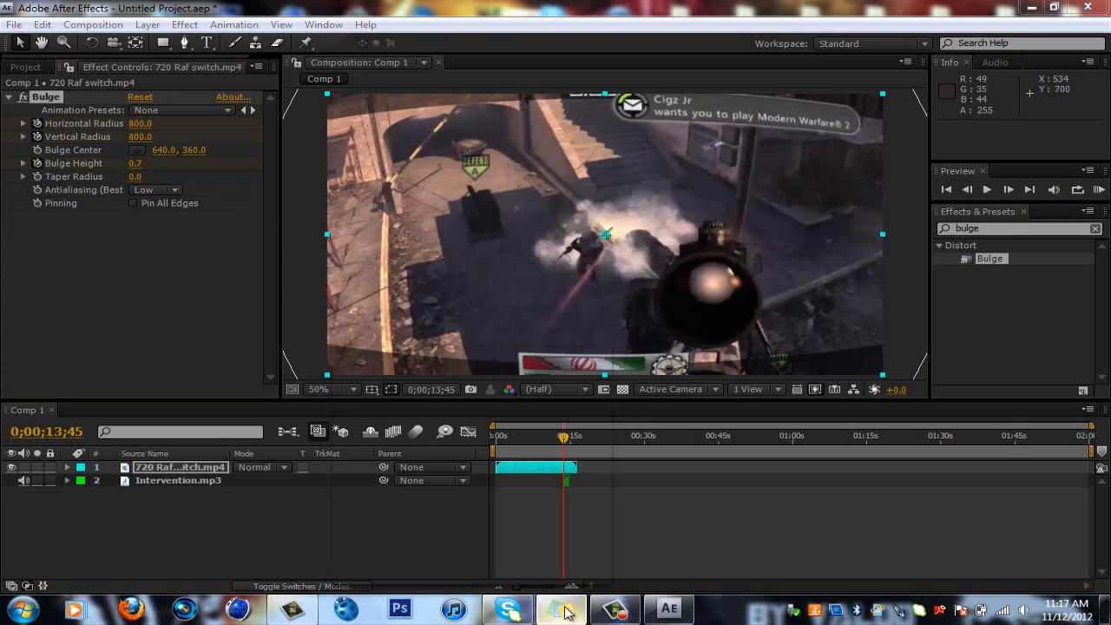
{"action": "left_click", "coordinate": [563, 607]}
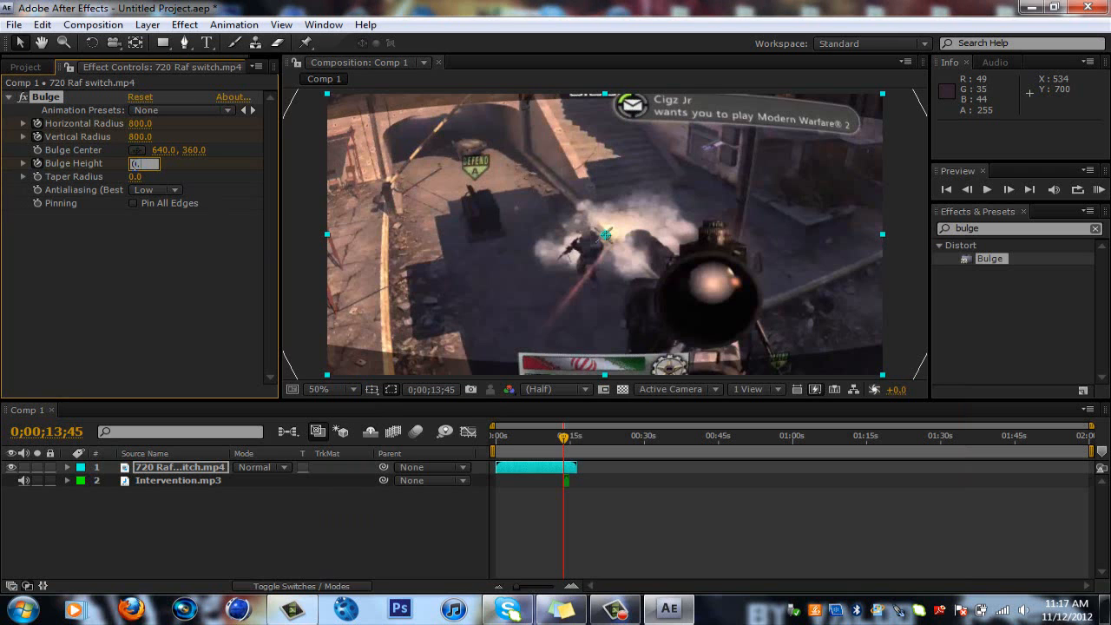
{"action": "type", "text": "0.6"}
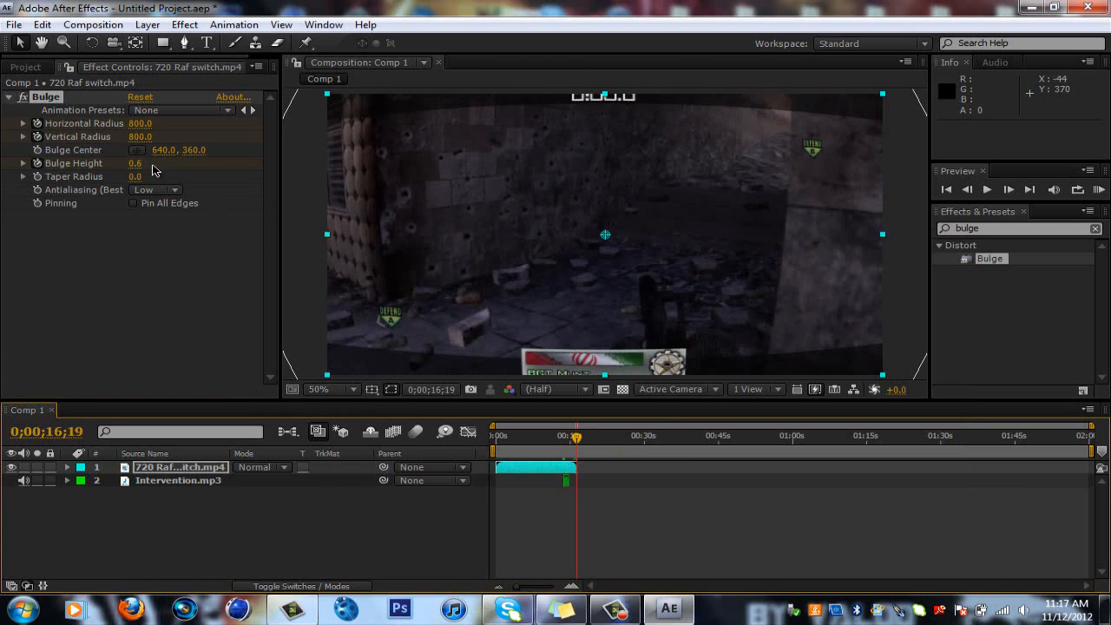
{"action": "double_click", "coordinate": [136, 164]}
{"action": "type", "text": "0.4"}
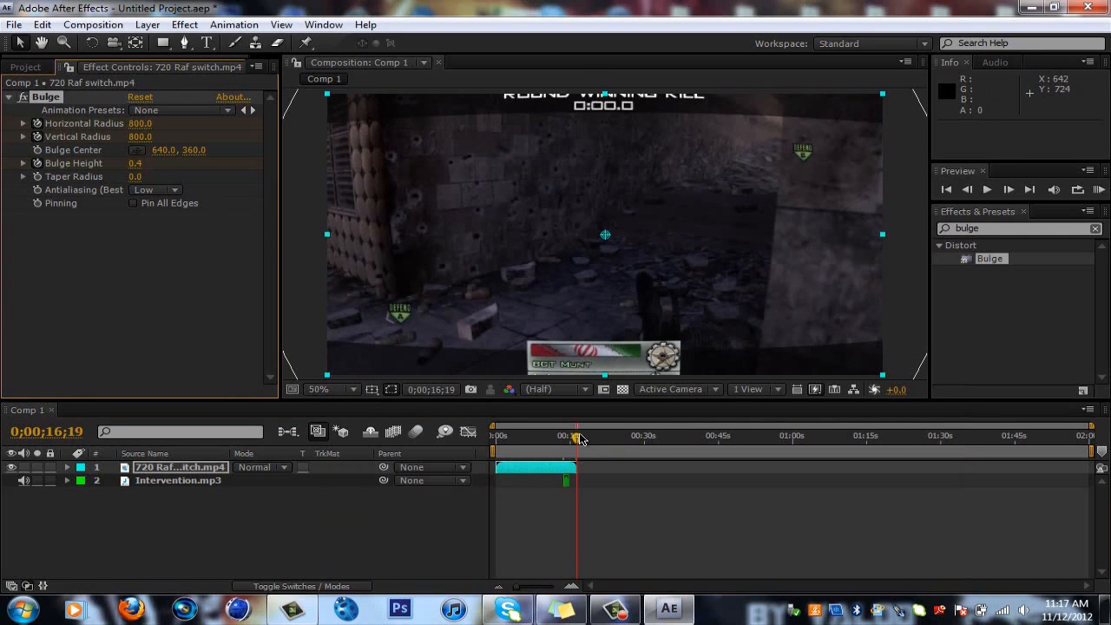
{"action": "left_click", "coordinate": [566, 434]}
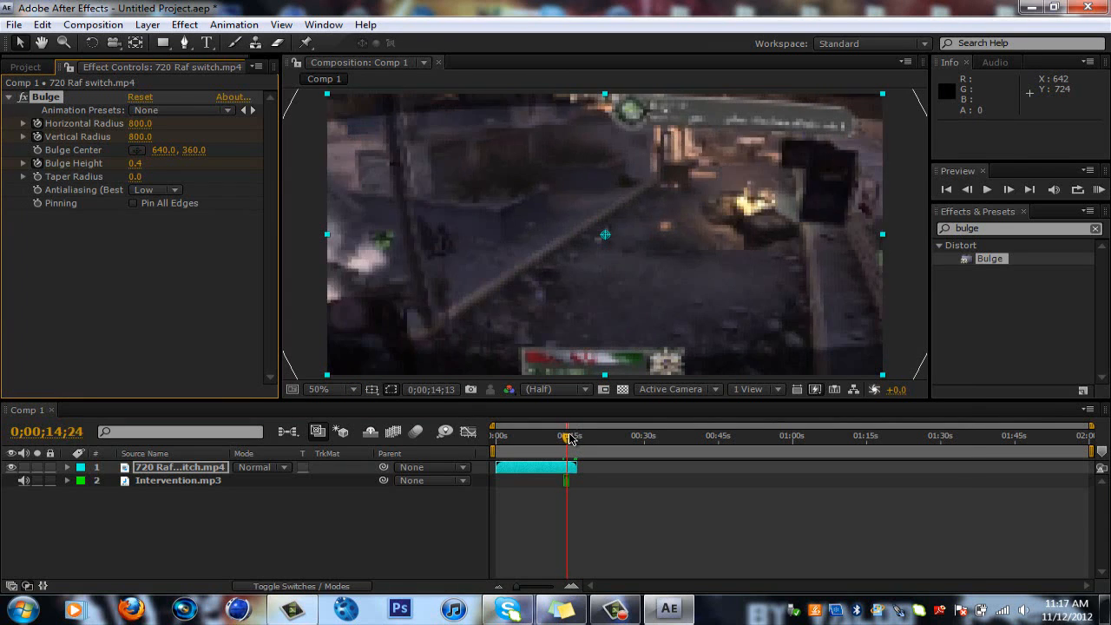
{"action": "left_click_drag", "start_coordinate": [570, 436], "coordinate": [574, 436]}
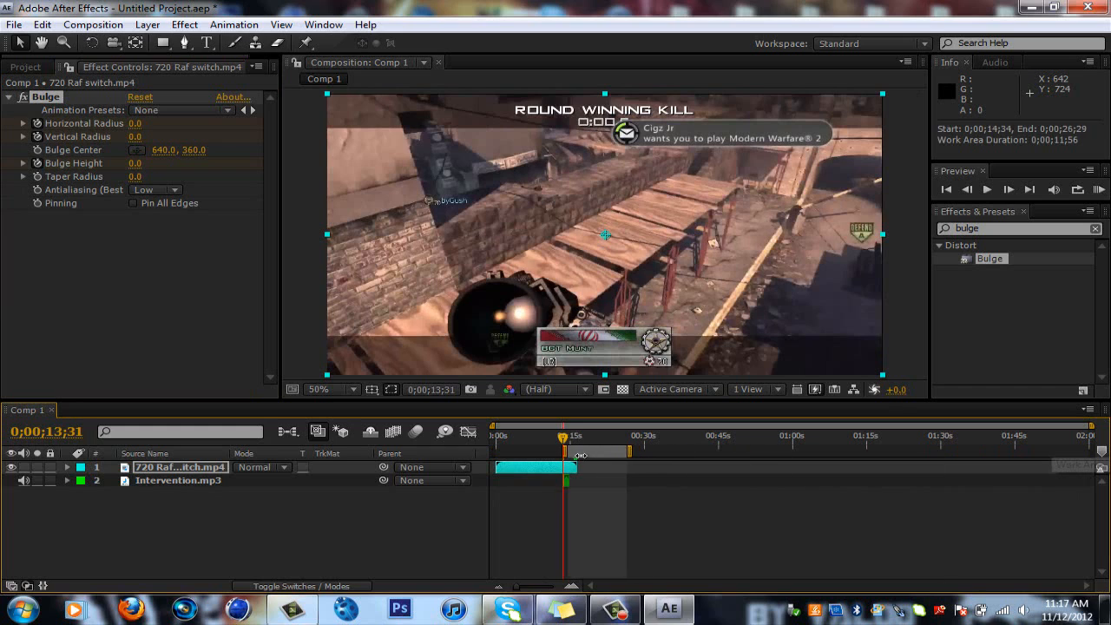
Limit the work area to the shot and RAM Preview the bulge effect twice
{"action": "left_click_drag", "start_coordinate": [627, 452], "coordinate": [570, 451]}
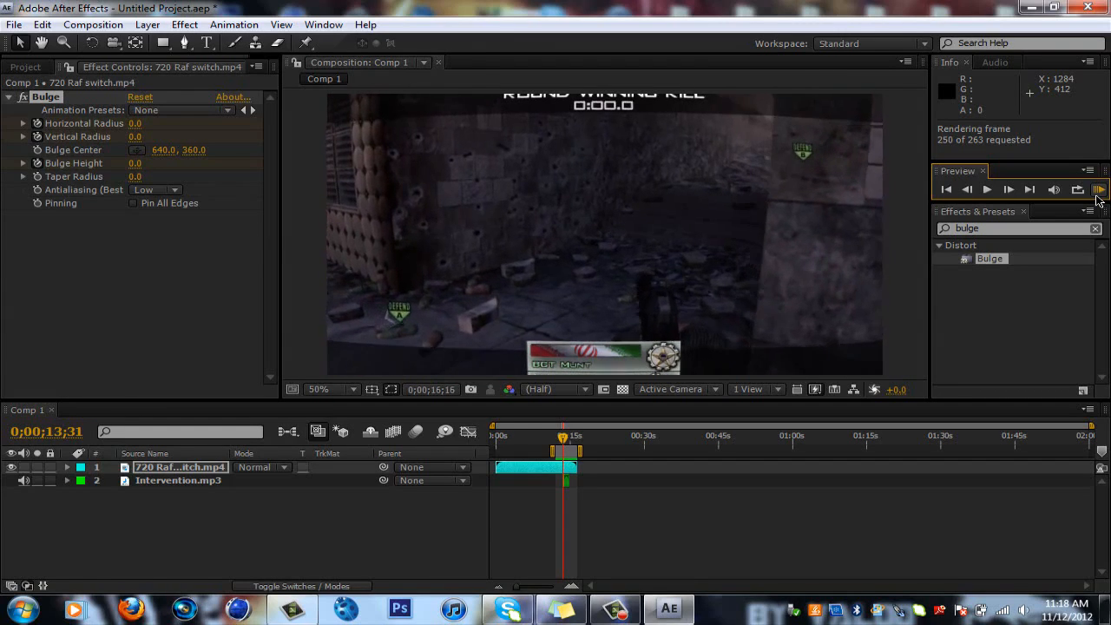
{"action": "left_click", "coordinate": [986, 189]}
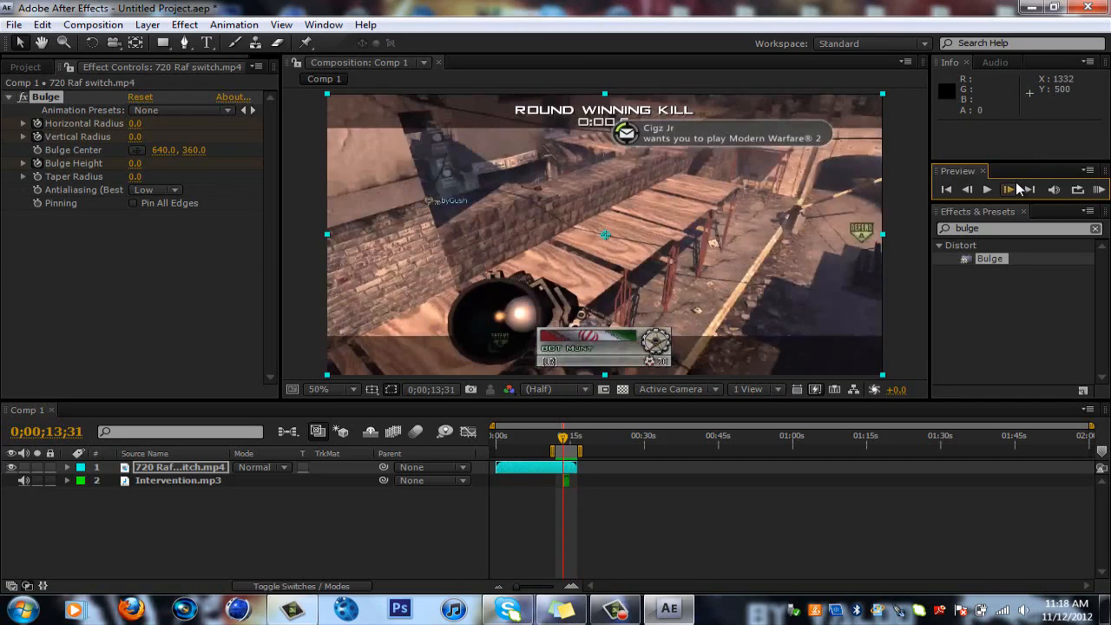
{"action": "left_click", "coordinate": [986, 190]}
{"action": "type", "text": "cc light burst"}
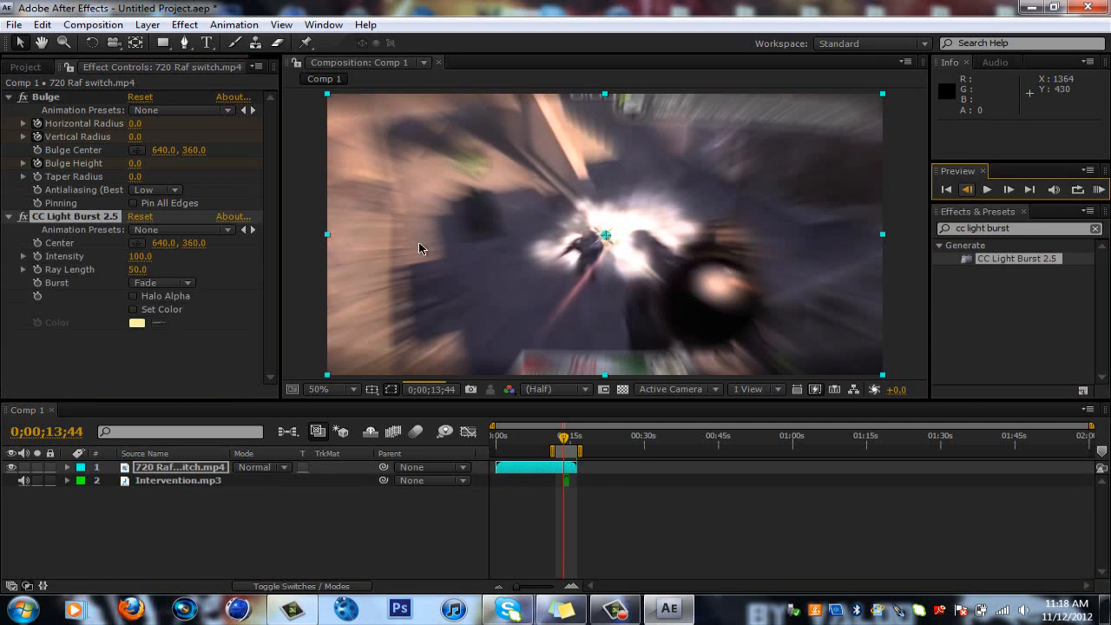
Apply CC Light Burst to the clip and keyframe its Intensity and Ray Length at the shot
{"action": "double_click", "coordinate": [139, 257]}
{"action": "type", "text": "4"}
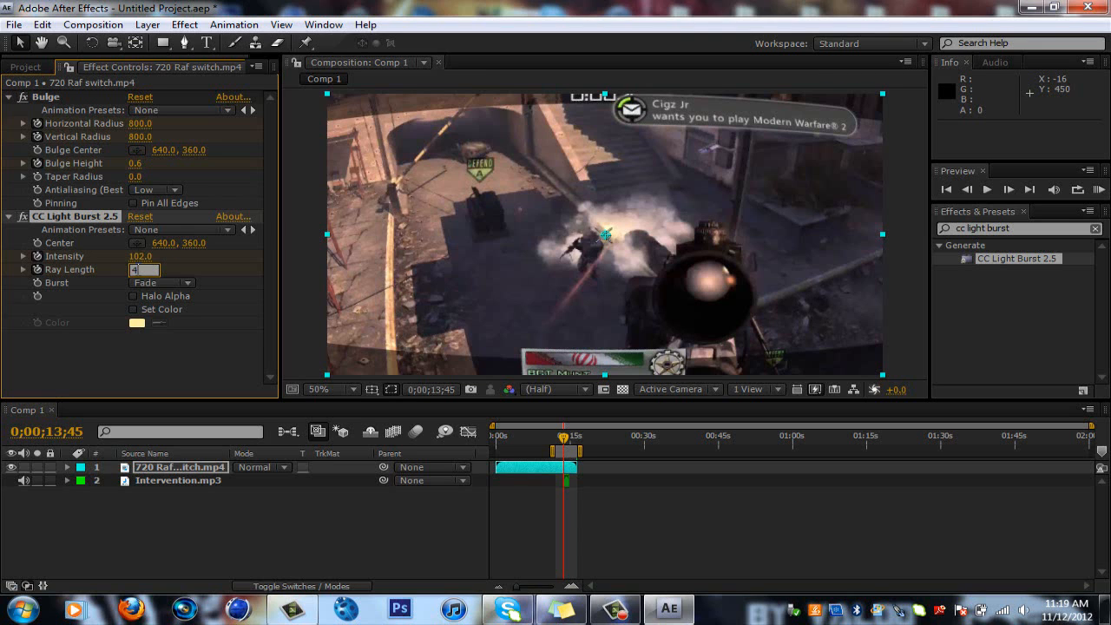
{"action": "left_click", "coordinate": [146, 270]}
{"action": "type", "text": "5"}
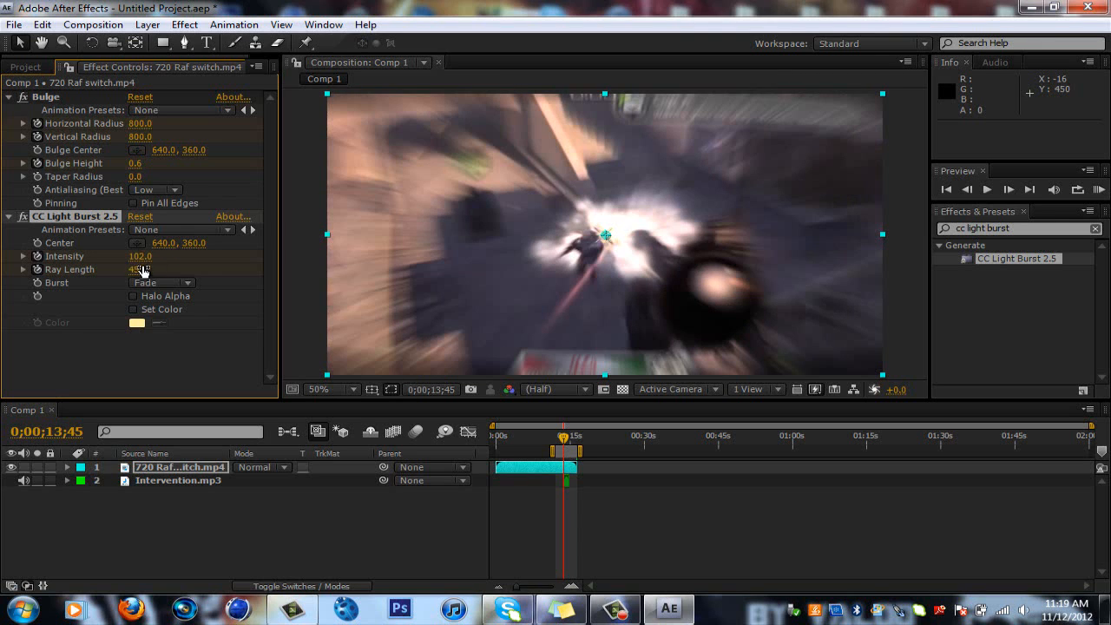
{"action": "double_click", "coordinate": [141, 257]}
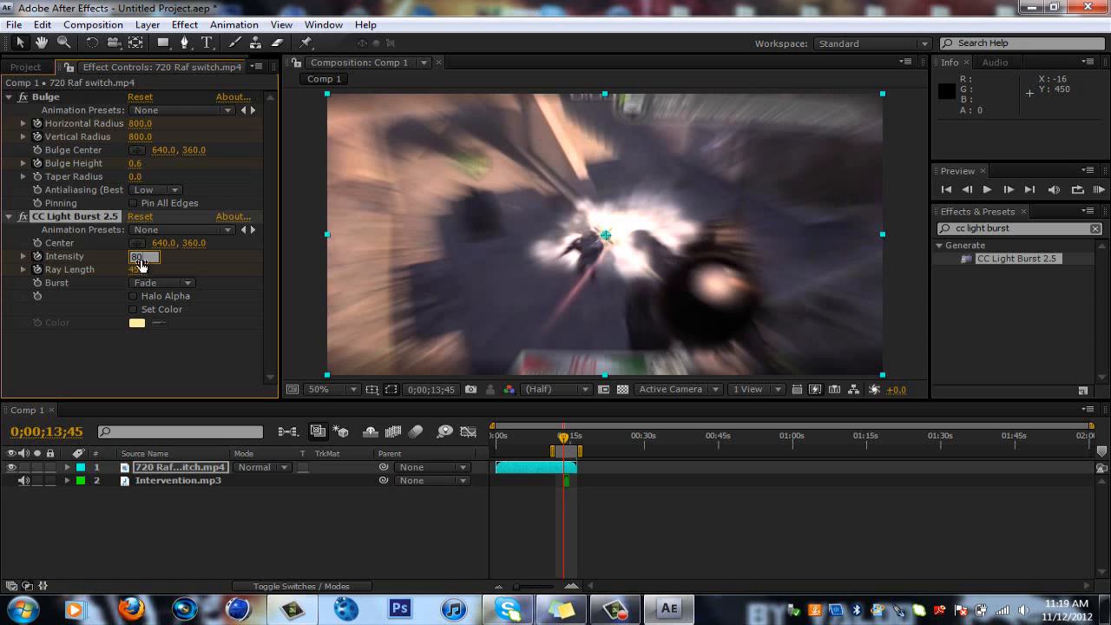
{"action": "left_click", "coordinate": [142, 256]}
{"action": "type", "text": "0"}
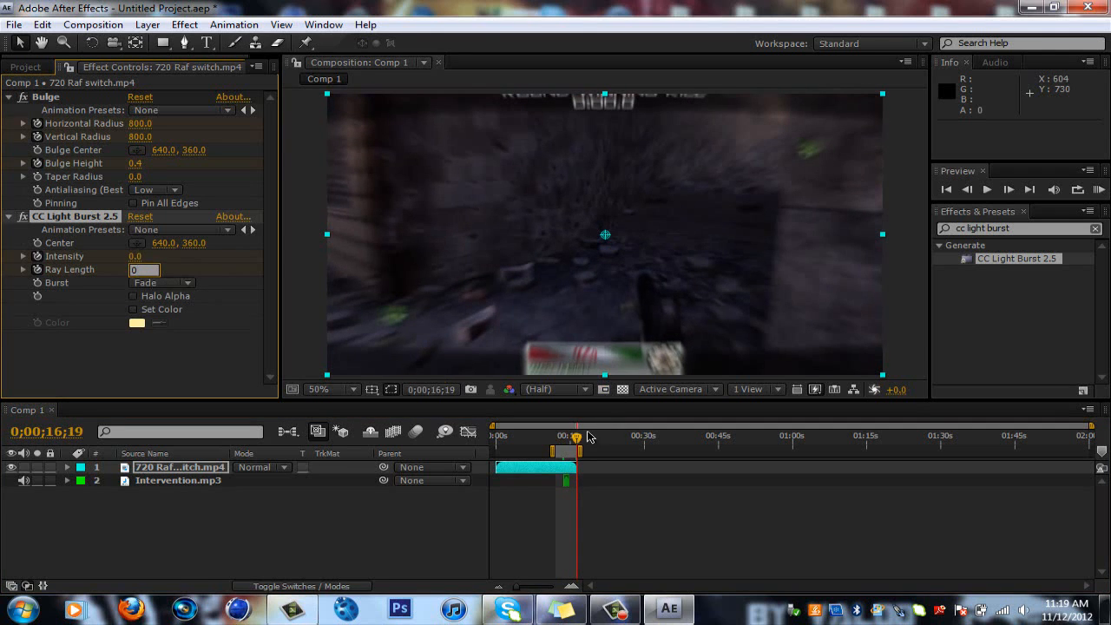
Step back through the frames around the shot and search Effects & Presets for 'twi'
{"action": "left_click_drag", "start_coordinate": [576, 436], "coordinate": [566, 435]}
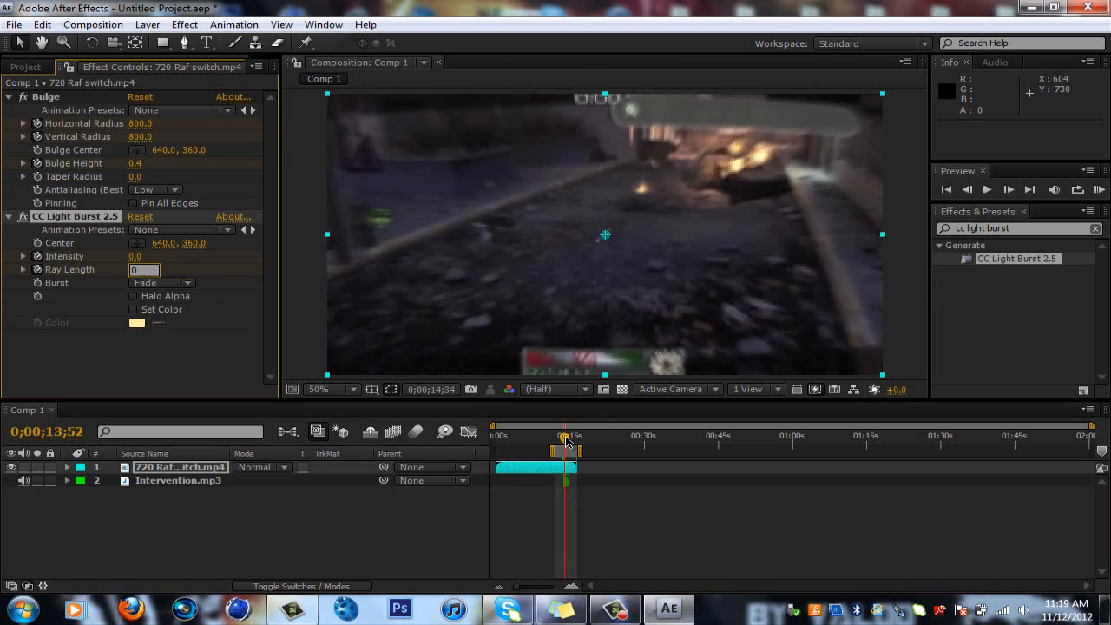
{"action": "left_click", "coordinate": [1009, 189]}
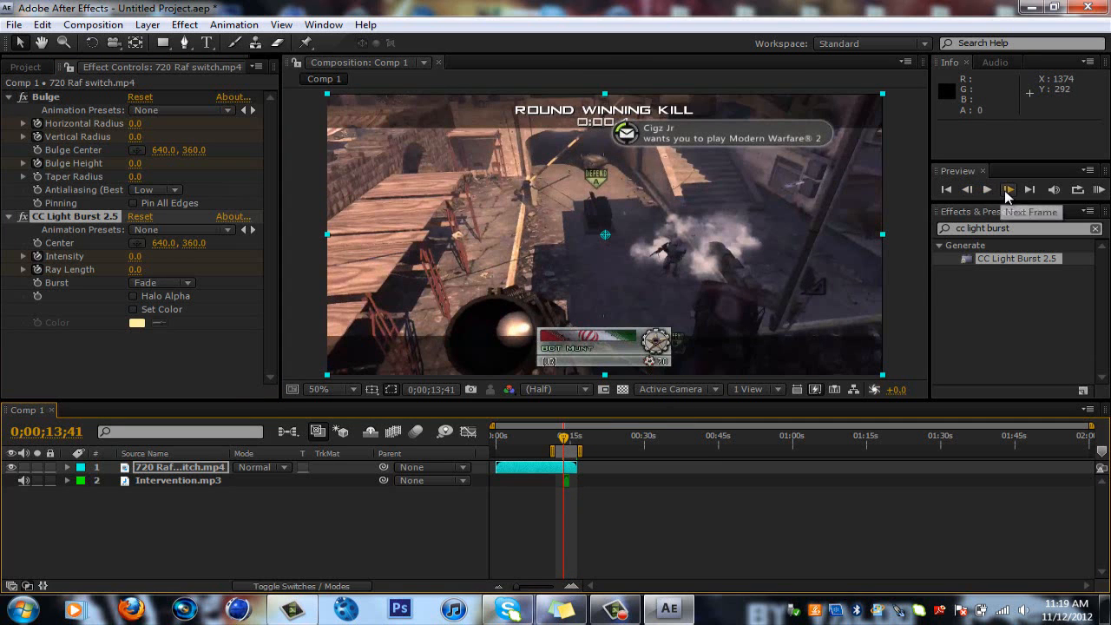
{"action": "left_click", "coordinate": [1009, 190]}
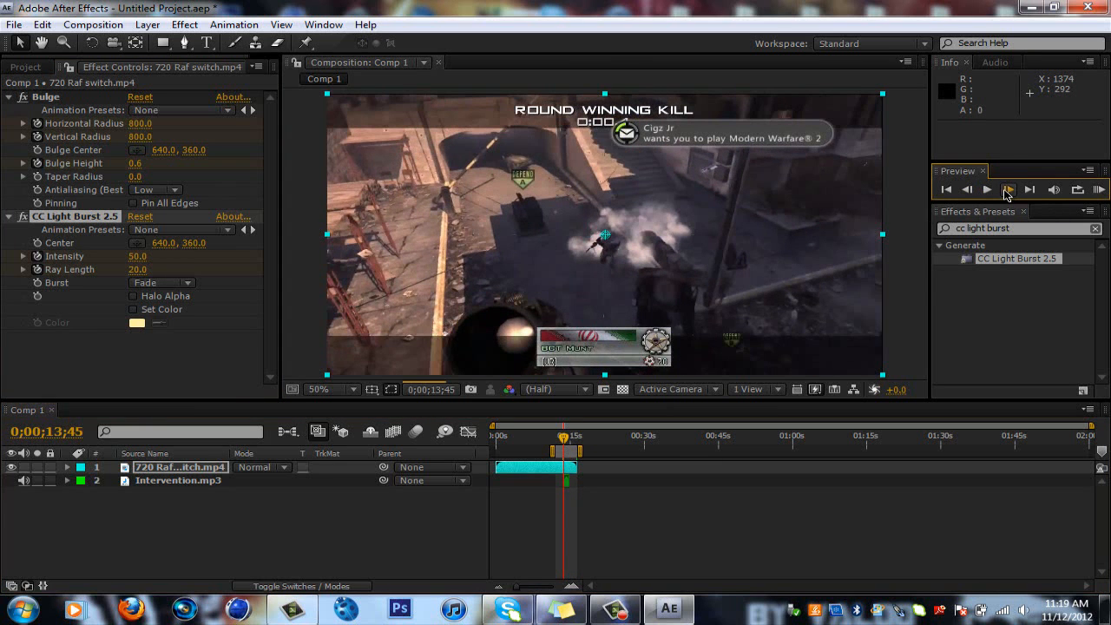
{"action": "left_click", "coordinate": [1009, 189]}
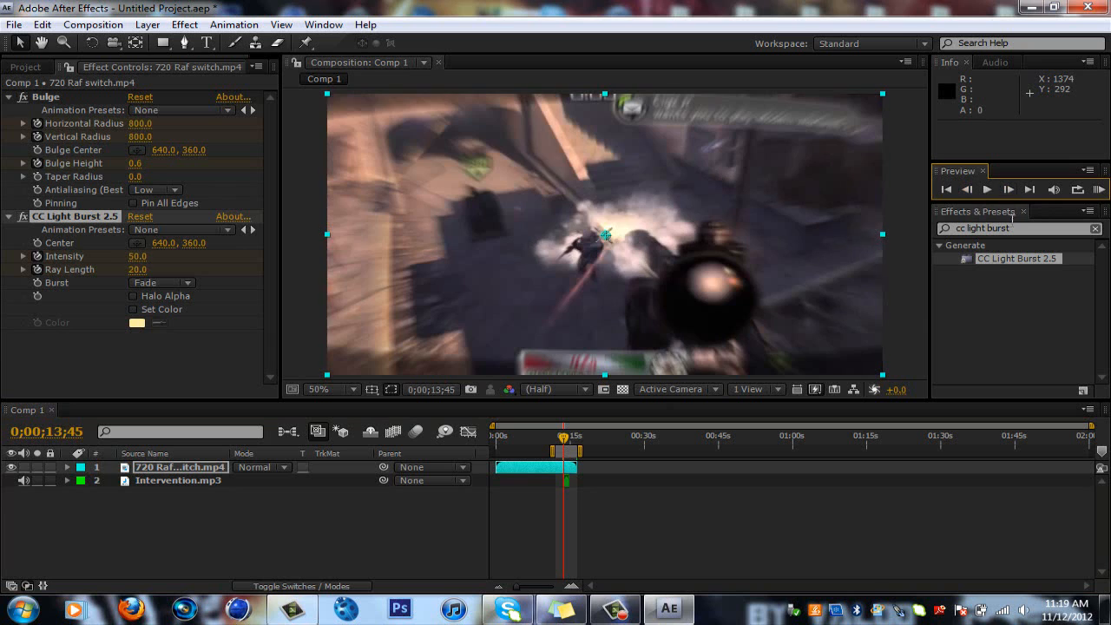
{"action": "type", "text": "twitch"}
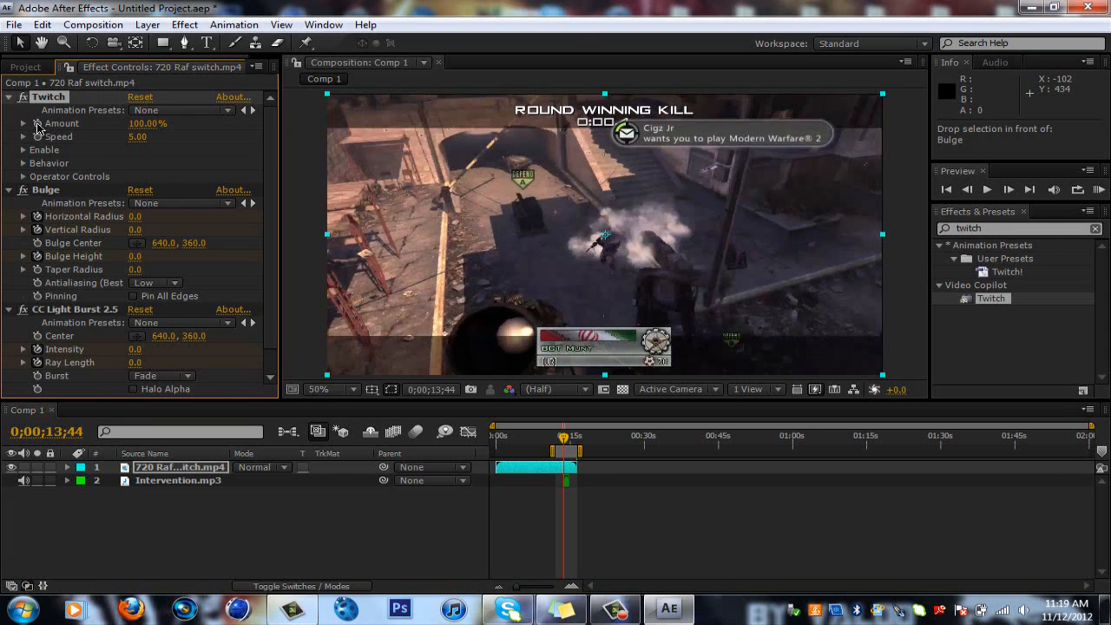
Keyframe Twitch Amount from 0% to 20% at the shot, set Speed 10, and play it back
{"action": "double_click", "coordinate": [142, 123]}
{"action": "type", "text": "0"}
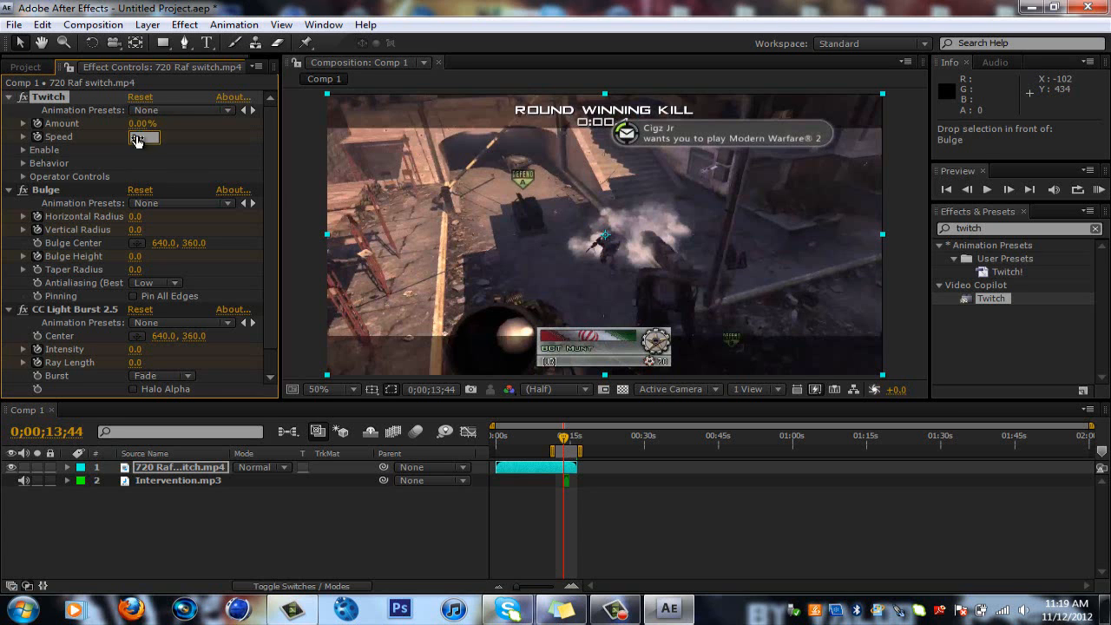
{"action": "left_click", "coordinate": [20, 149]}
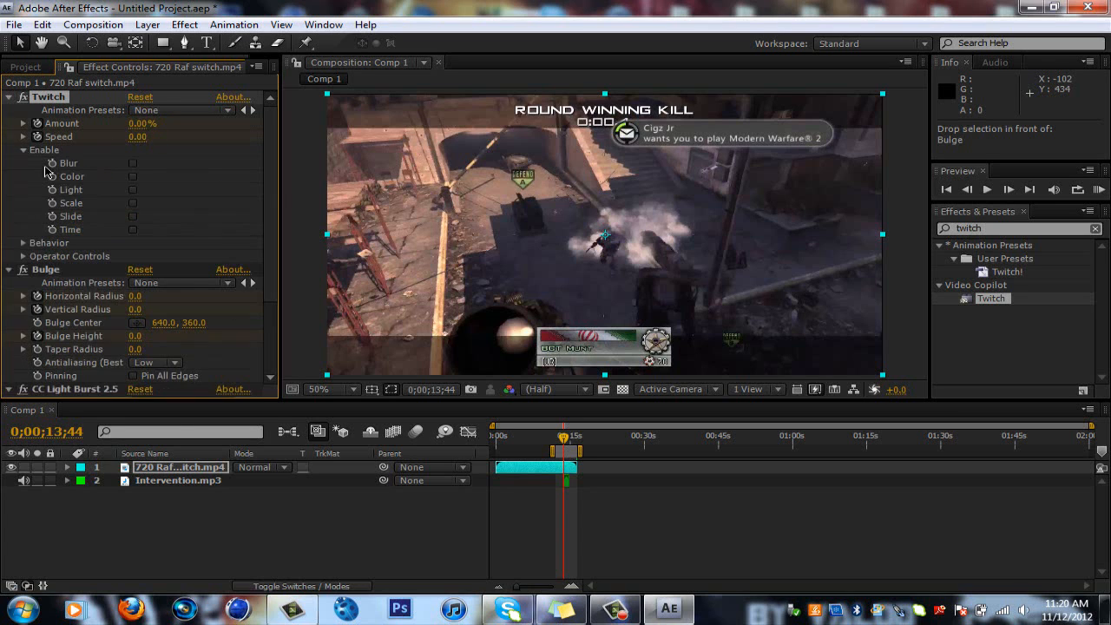
{"action": "mouse_move", "coordinate": [54, 224]}
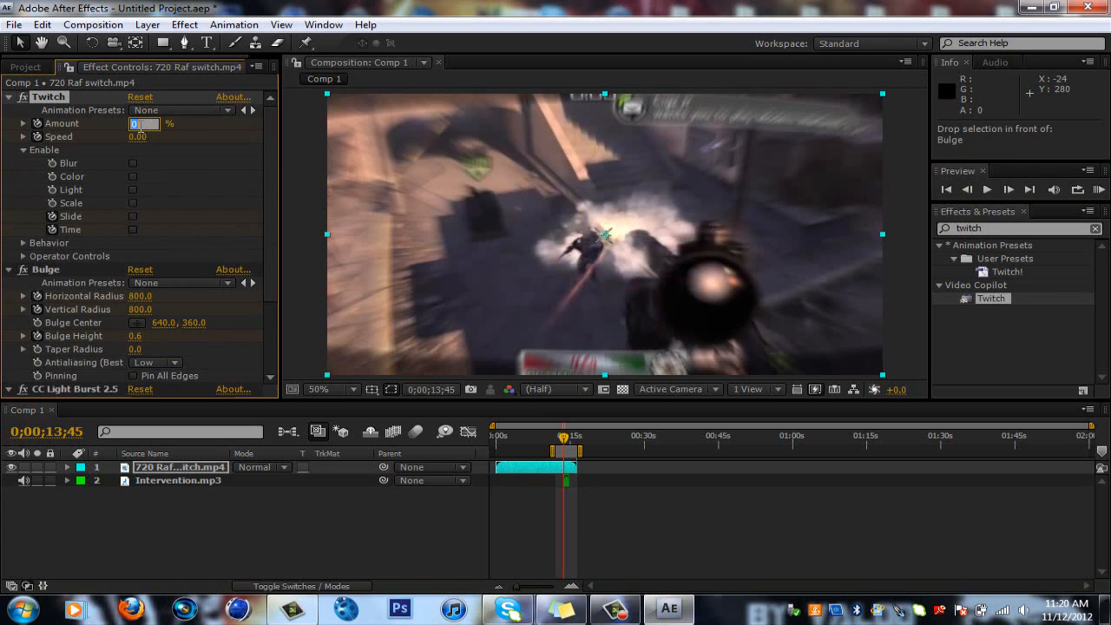
{"action": "left_click", "coordinate": [145, 135]}
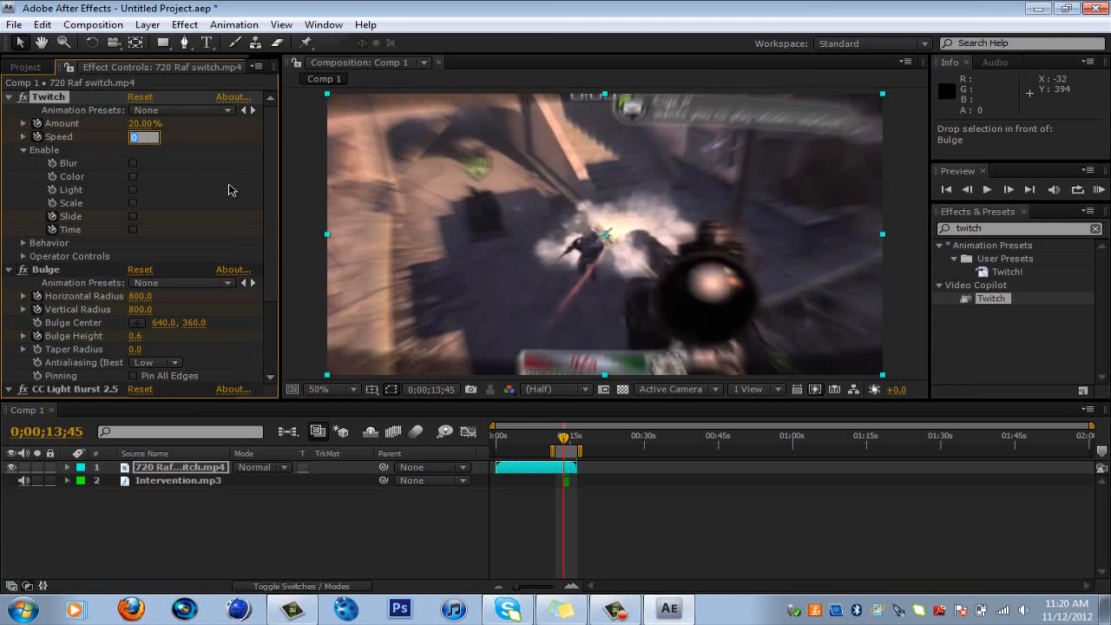
{"action": "type", "text": "10.00"}
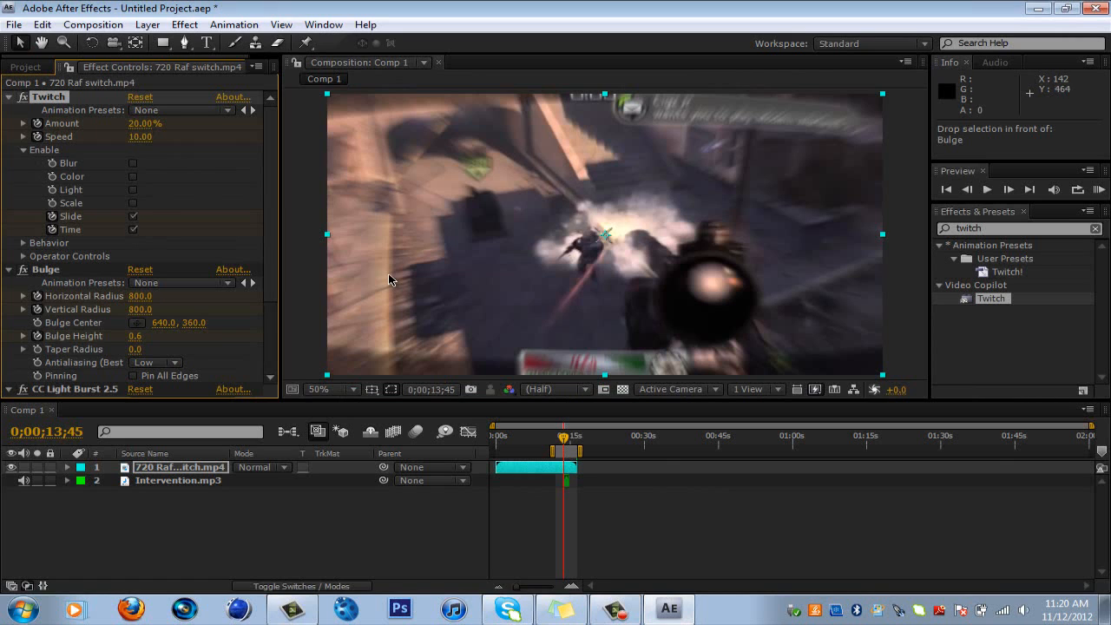
{"action": "mouse_move", "coordinate": [659, 468]}
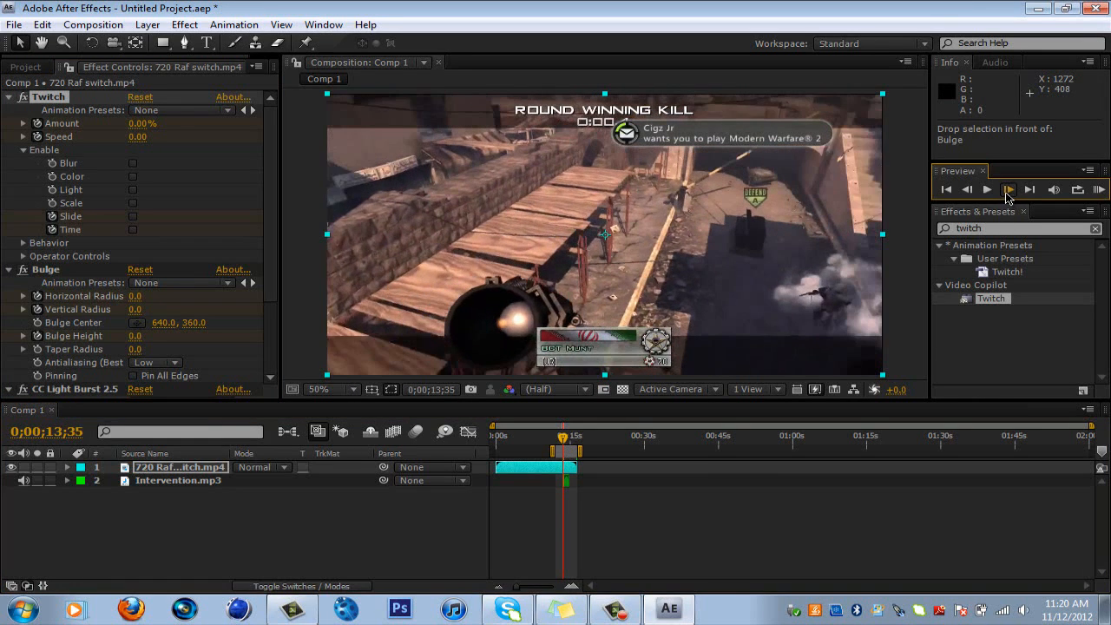
{"action": "left_click", "coordinate": [1007, 187]}
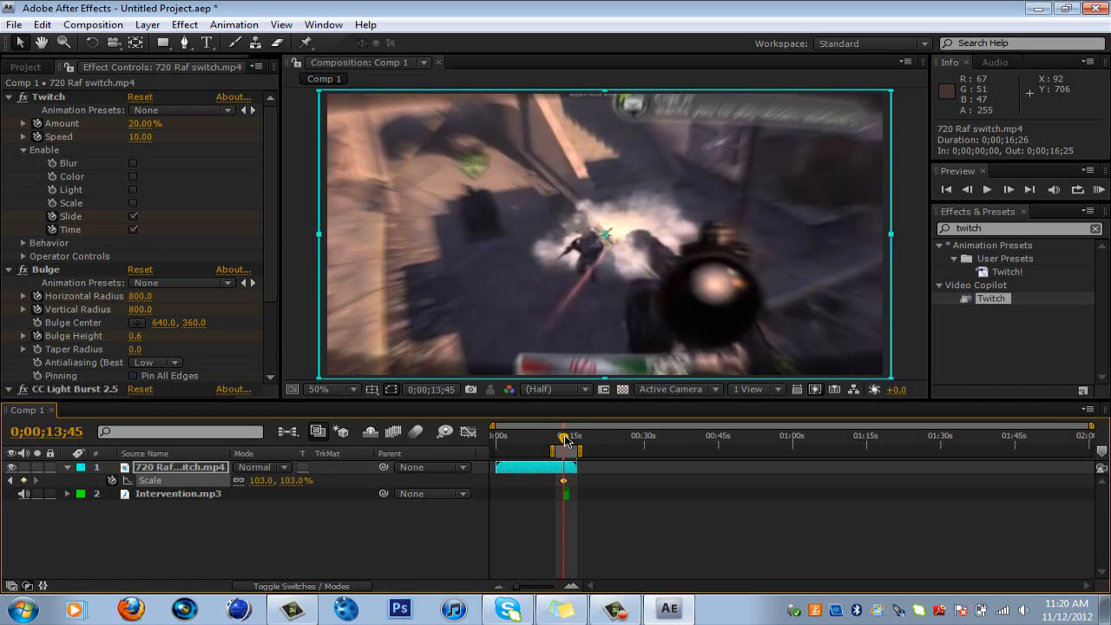
Set a 103% Scale keyframe at the shot and move past it to check the punch
{"action": "left_click", "coordinate": [966, 190]}
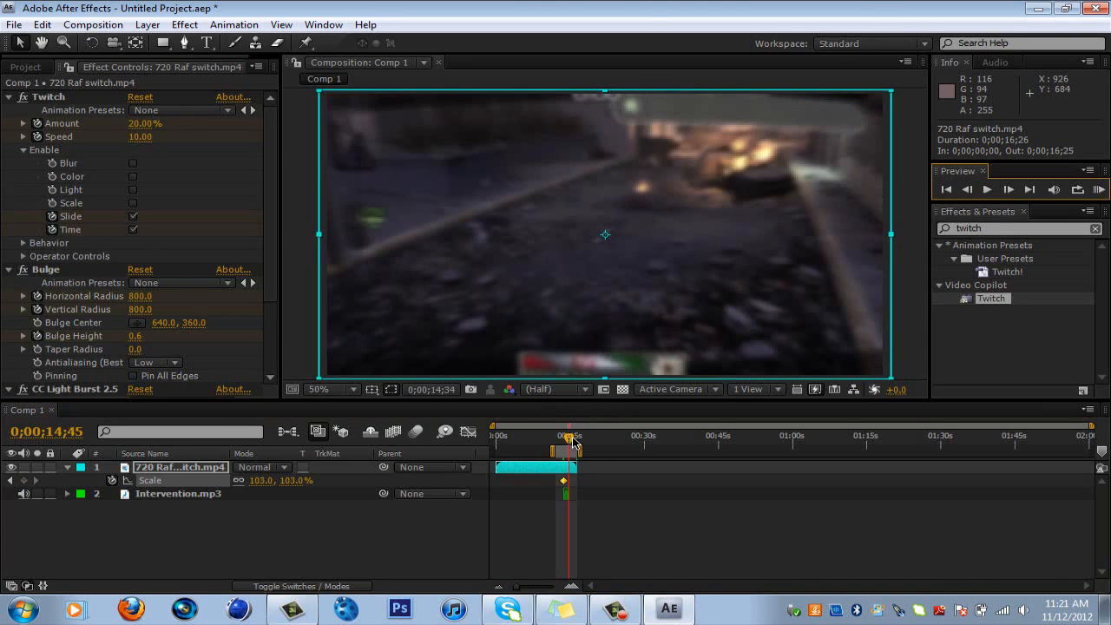
{"action": "left_click_drag", "start_coordinate": [569, 442], "coordinate": [577, 443]}
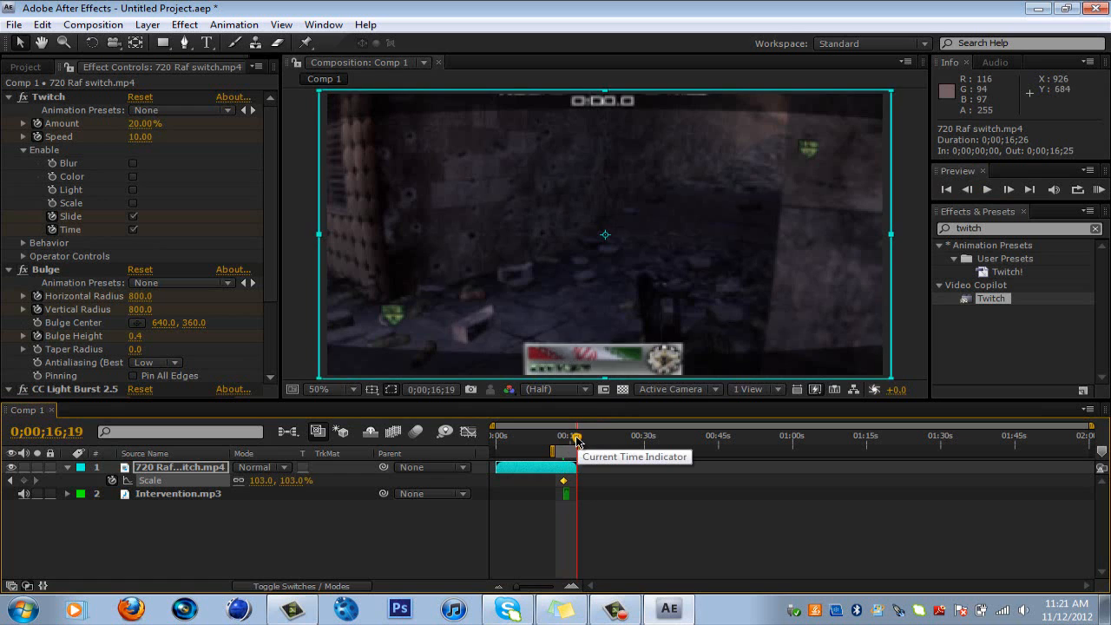
{"action": "left_click", "coordinate": [145, 123]}
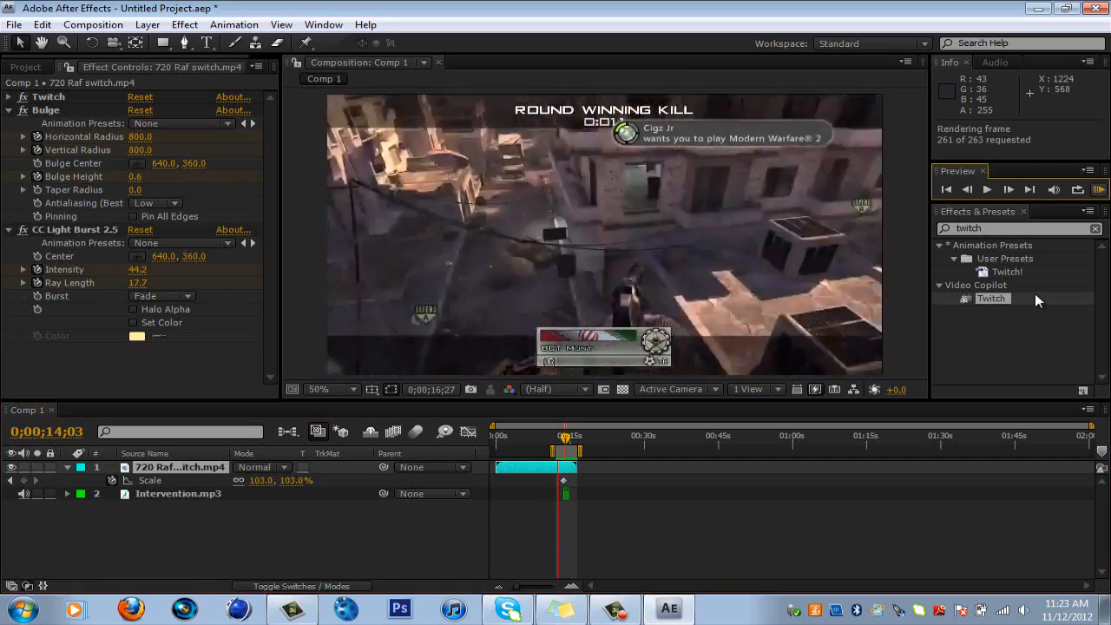
{"action": "left_click", "coordinate": [987, 188]}
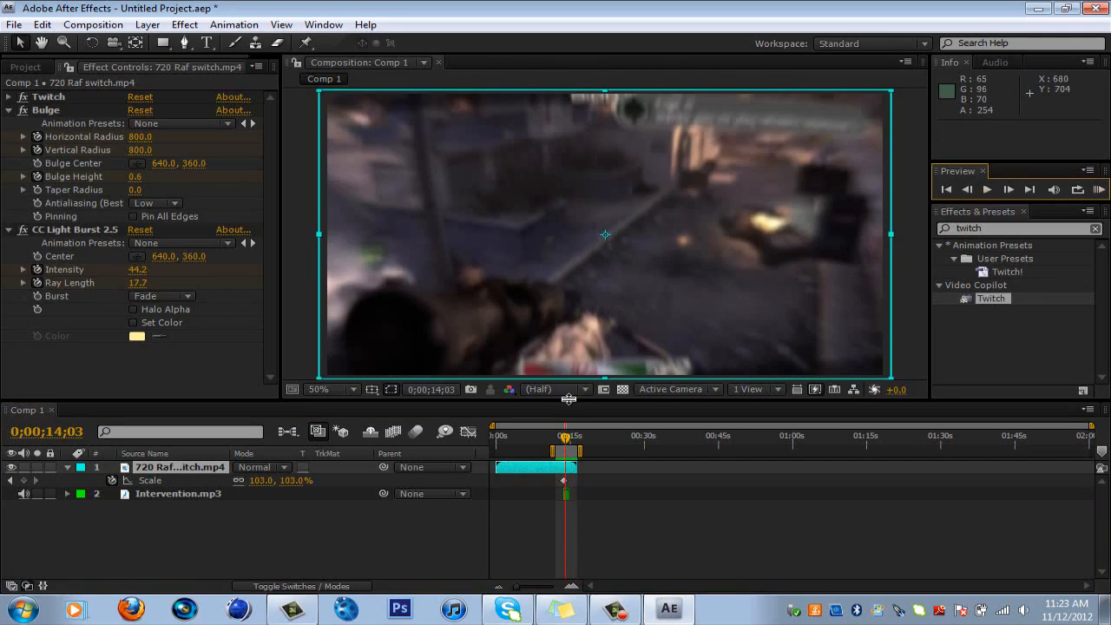
Show the Project panel's item list, including the Intervention audio file details
{"action": "left_click", "coordinate": [10, 111]}
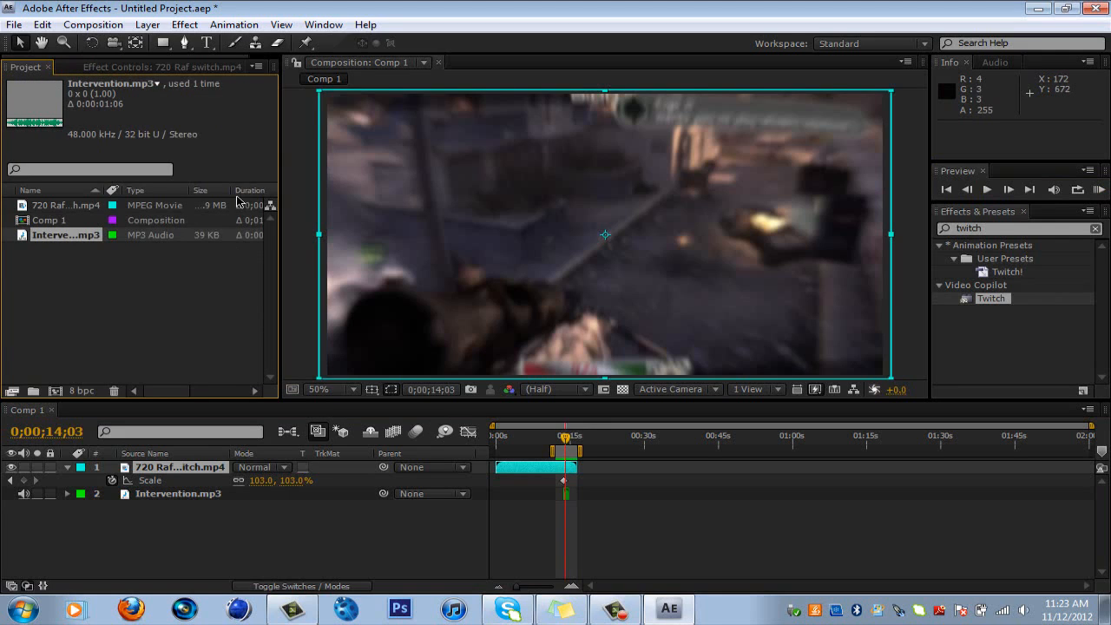
{"action": "mouse_move", "coordinate": [208, 63]}
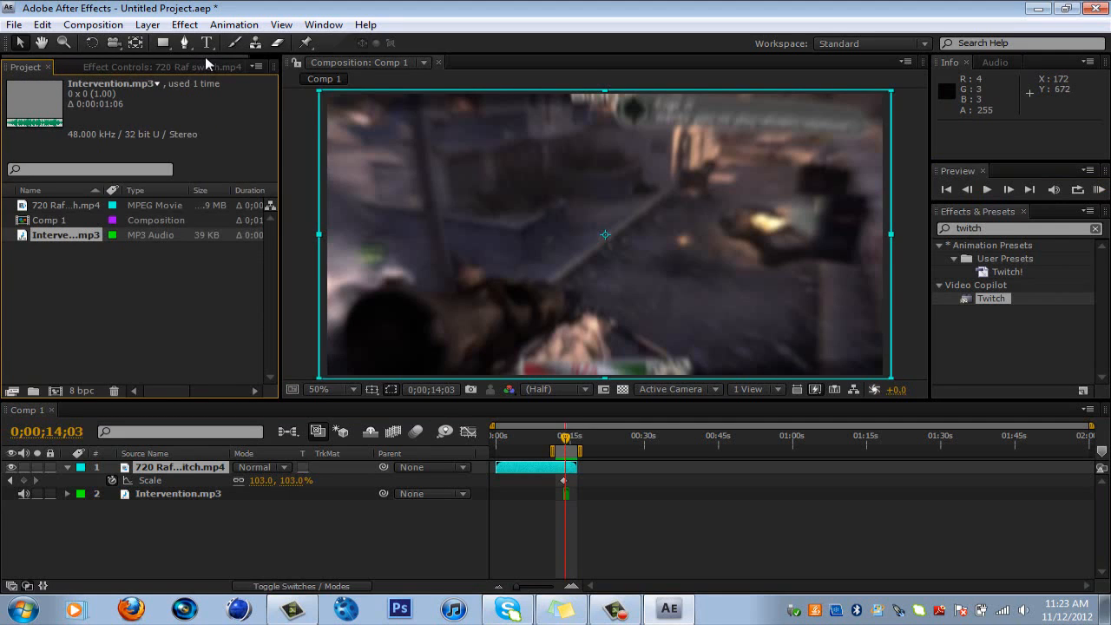
{"action": "mouse_move", "coordinate": [165, 68]}
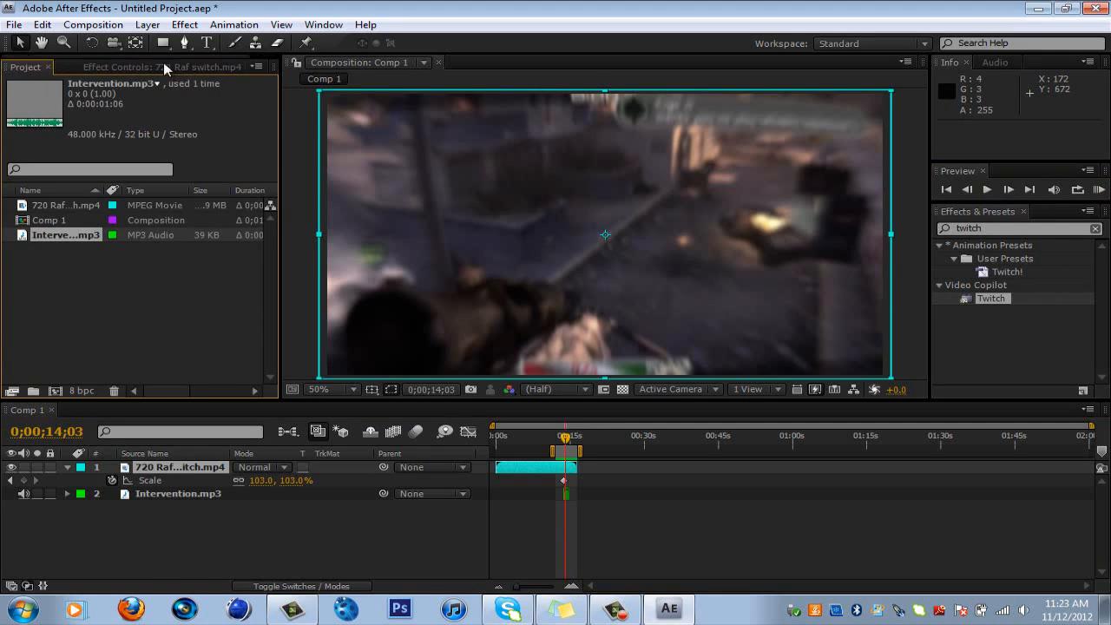